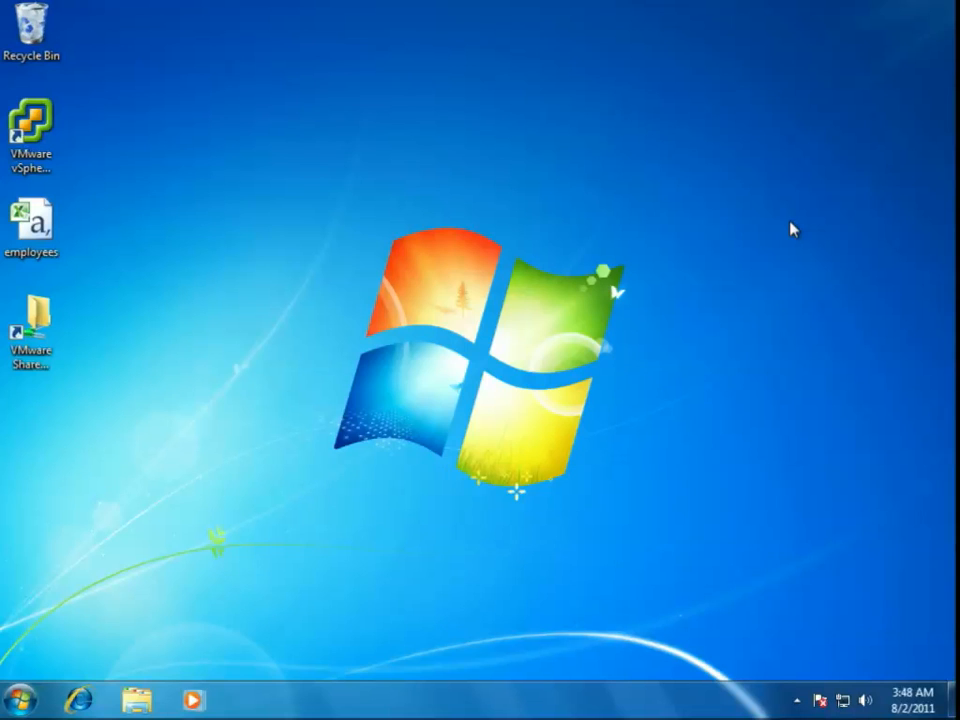
# Step: Search the Start menu for cmd and run Command Prompt as Administrator
pyautogui.click(16, 700)
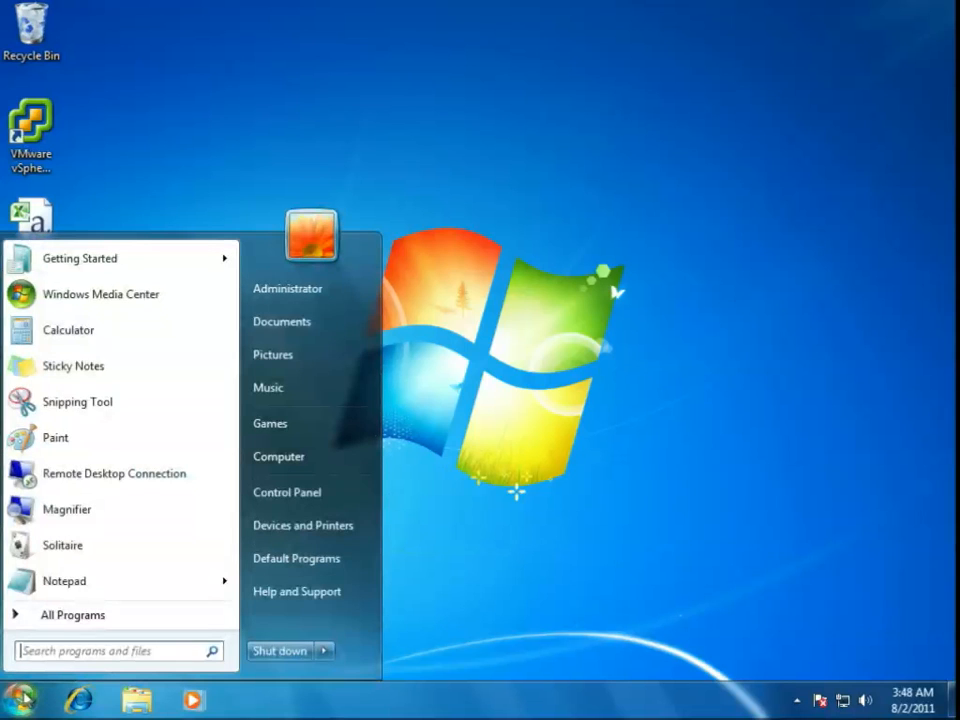
pyautogui.click(18, 700)
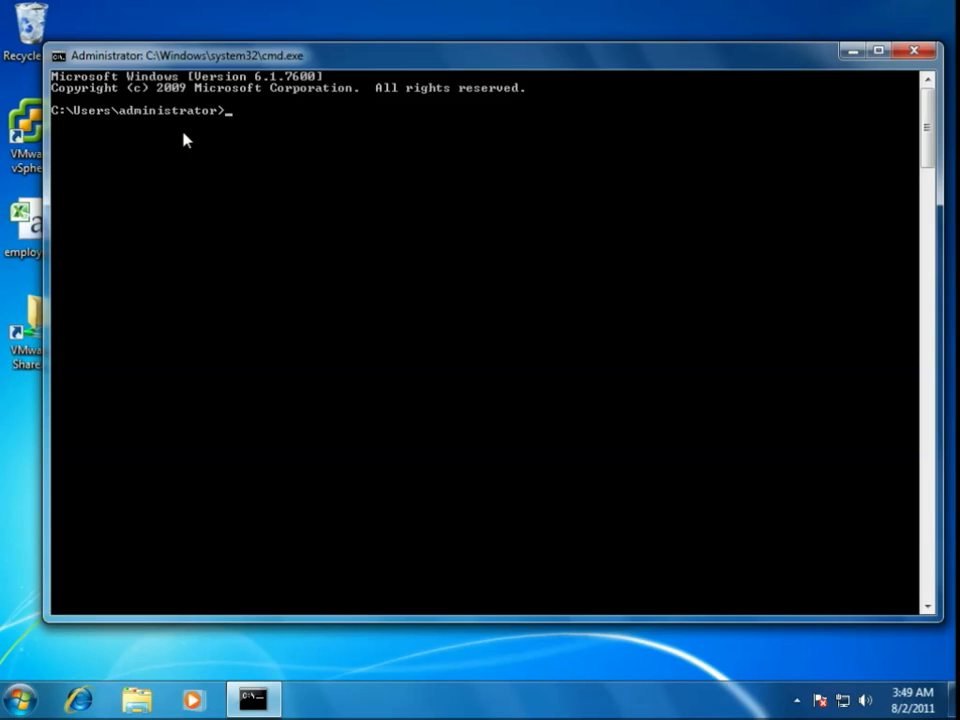
# Step: Run dsquery /? to display the directory tools' help text
pyautogui.write('dsquery')
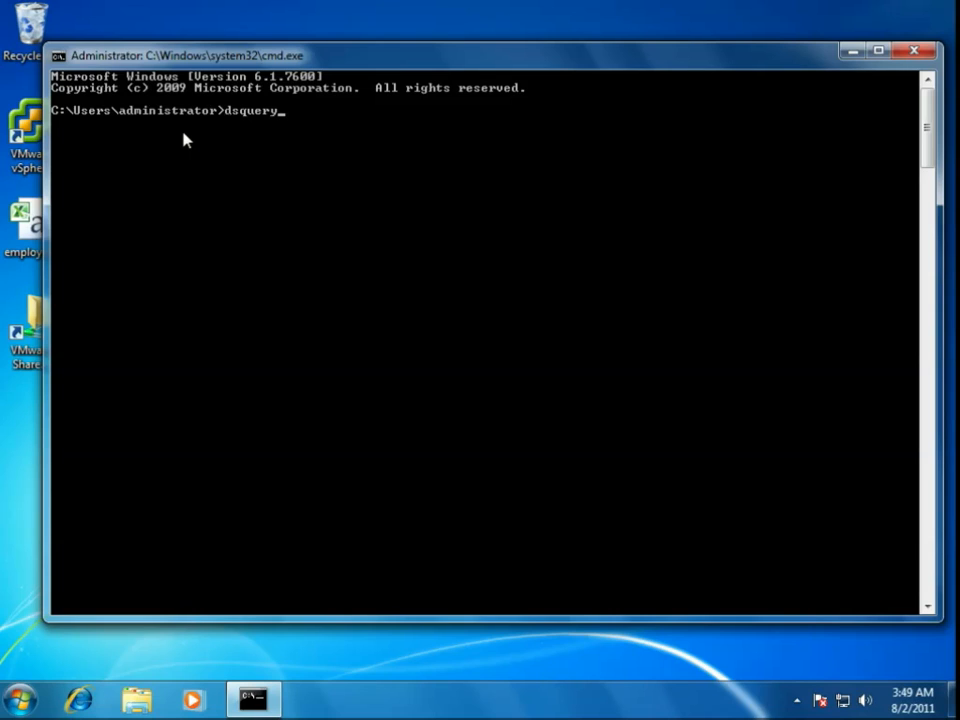
pyautogui.write('/?')
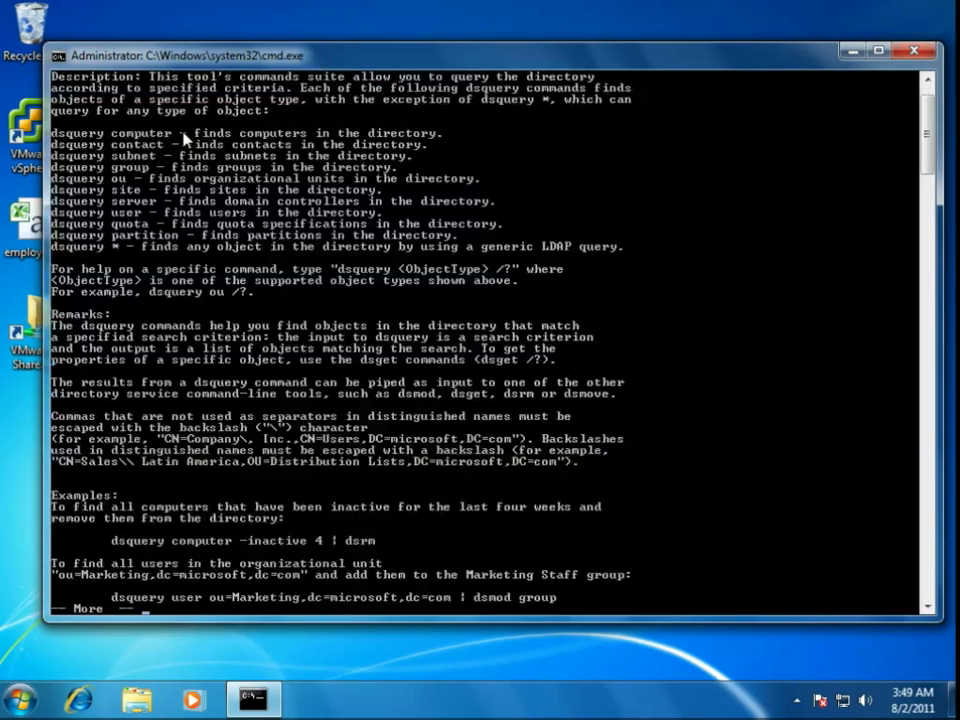
pyautogui.moveTo(160, 212)
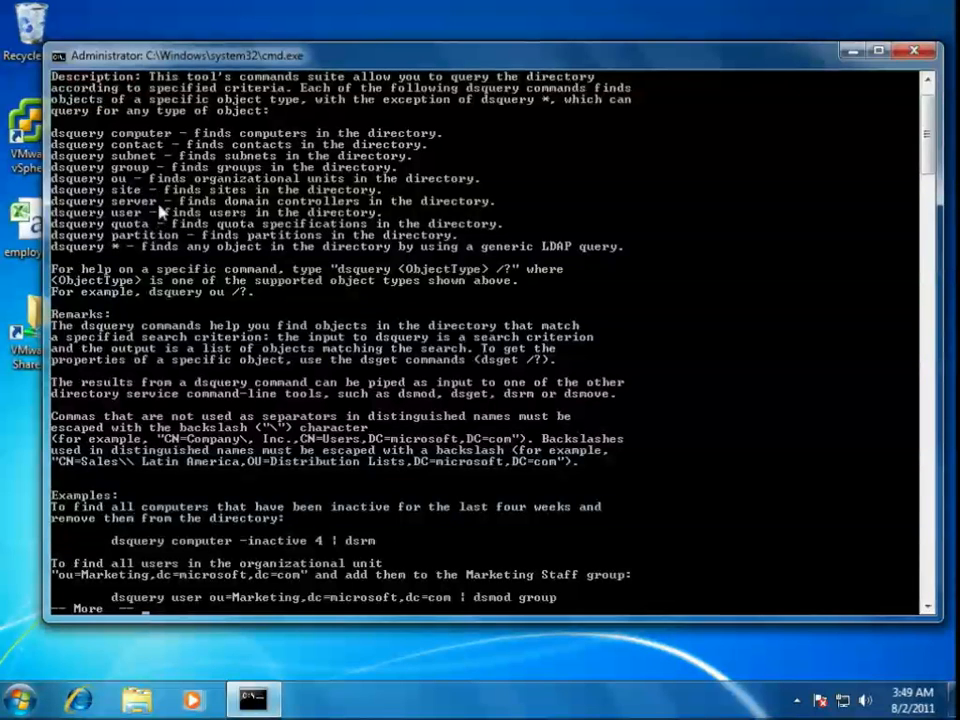
pyautogui.moveTo(164, 216)
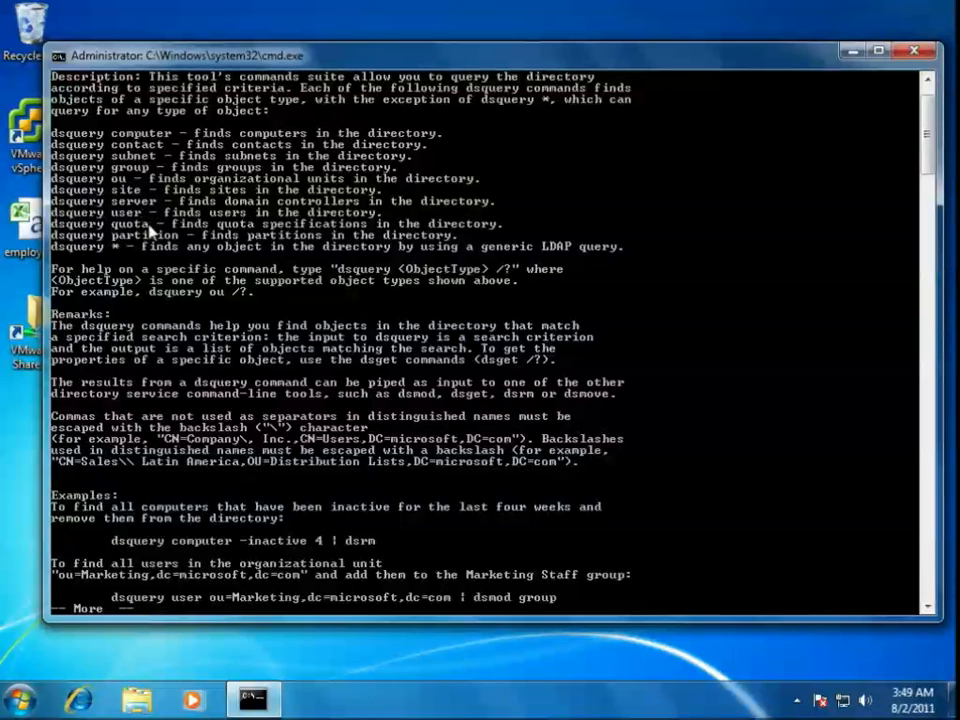
pyautogui.moveTo(118, 258)
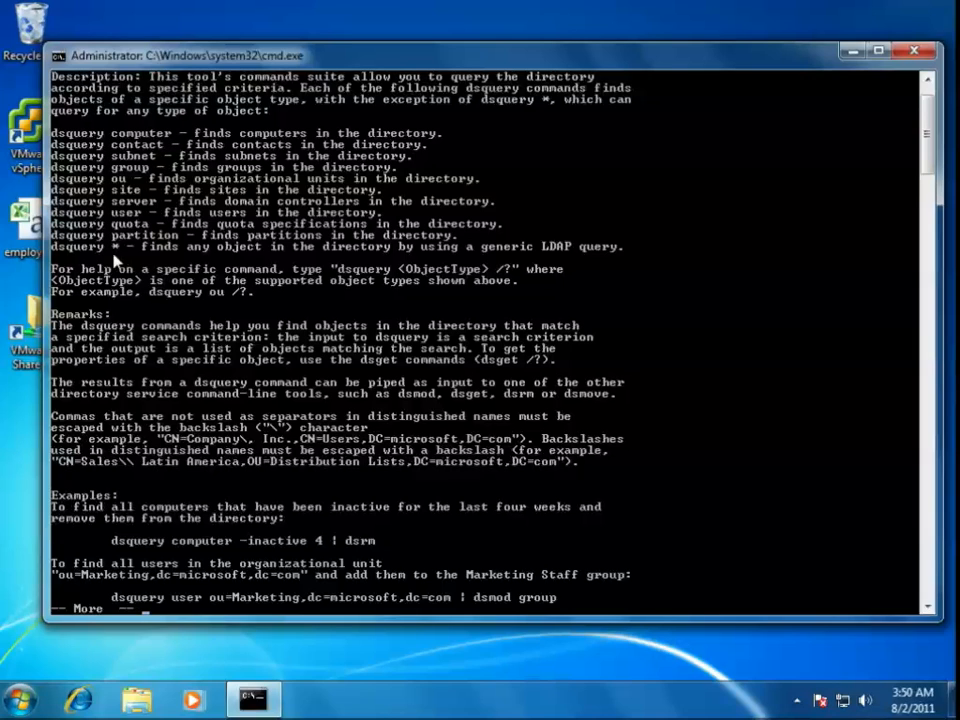
pyautogui.moveTo(200, 272)
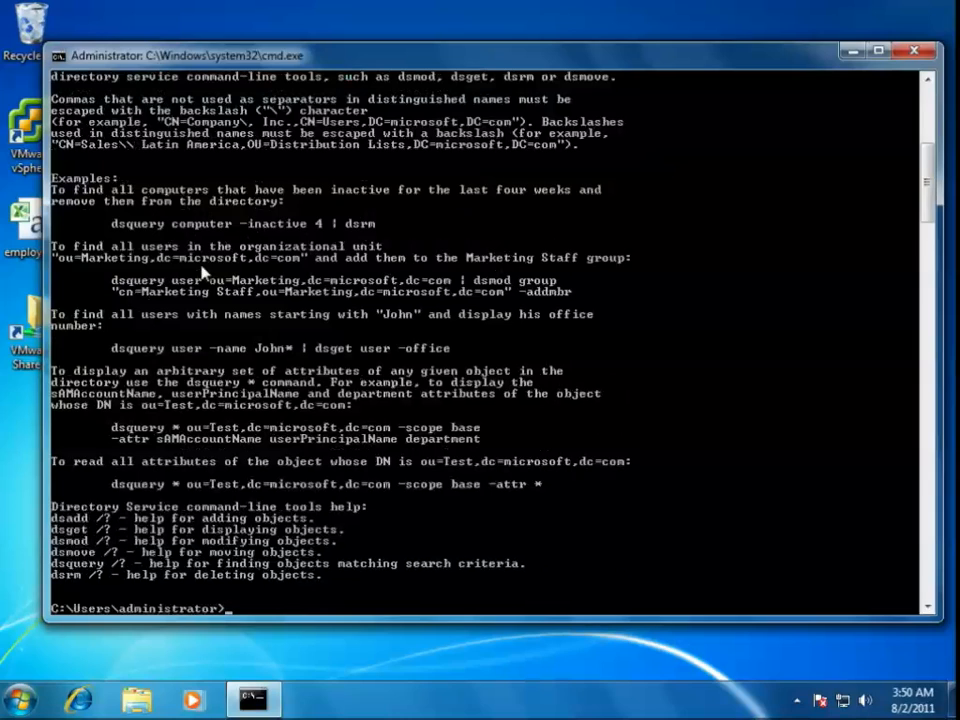
# Step: Run dsquery user to list user distinguished names up to the 100-result limit
pyautogui.write('dsquery')
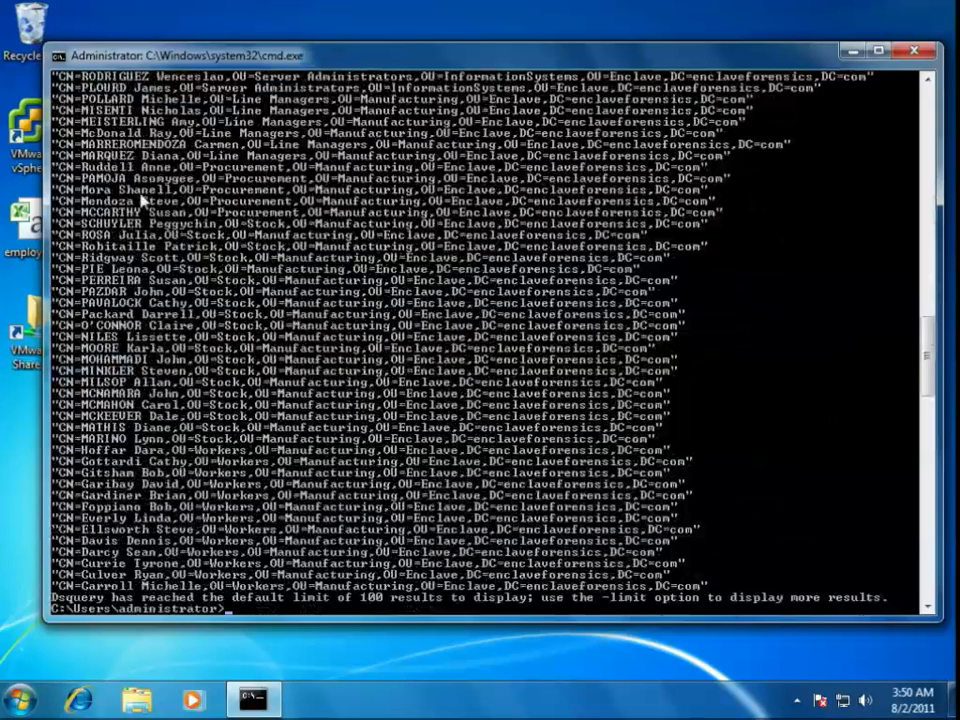
pyautogui.moveTo(384, 196)
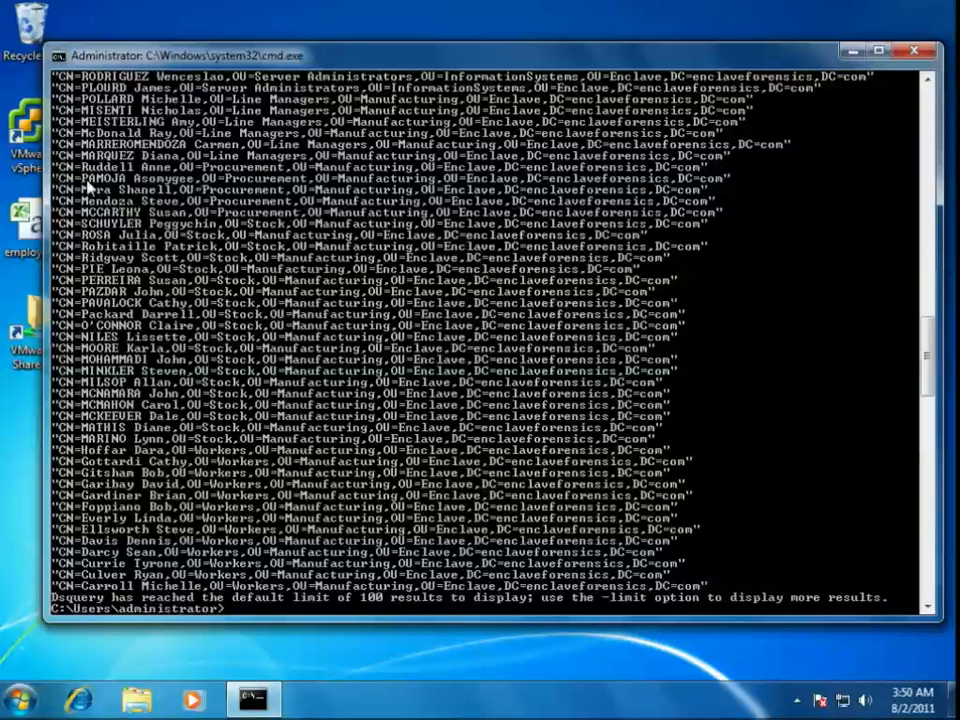
pyautogui.moveTo(324, 188)
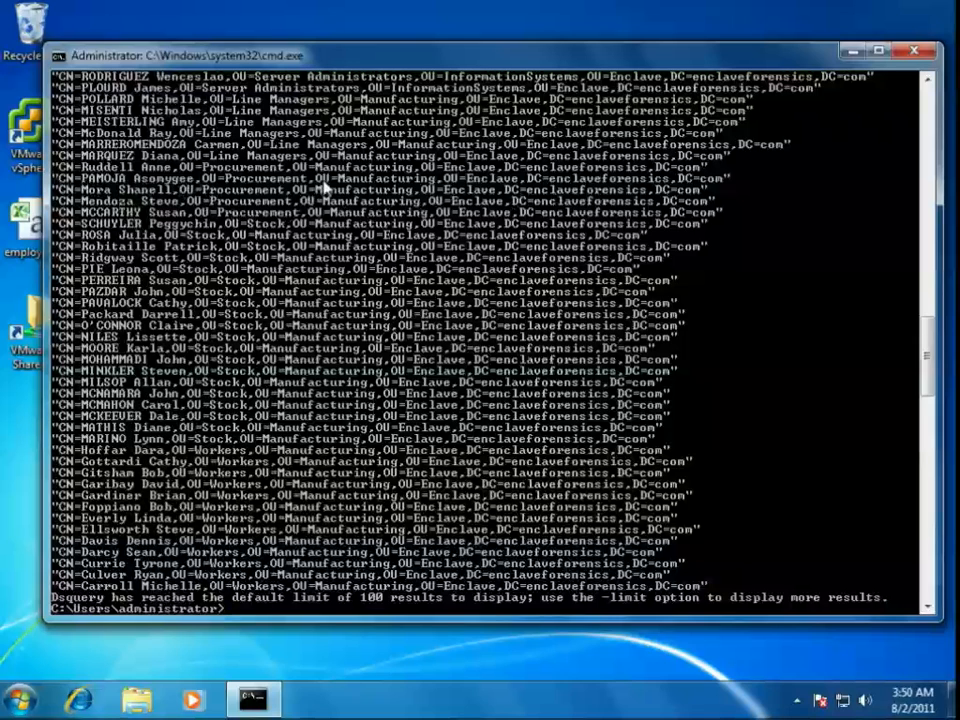
pyautogui.moveTo(724, 198)
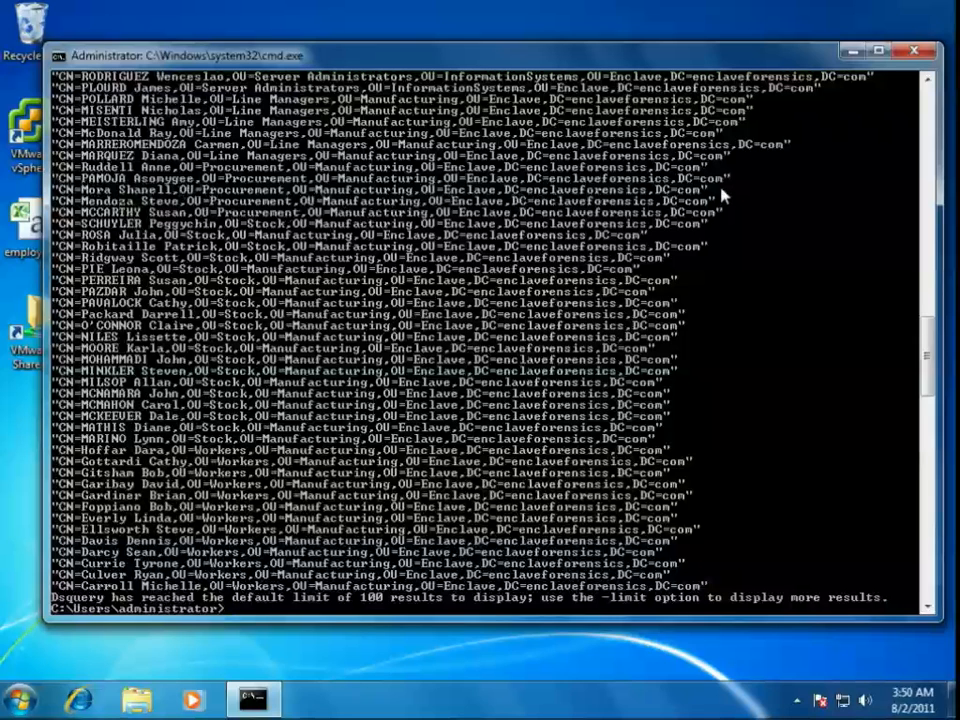
pyautogui.moveTo(428, 384)
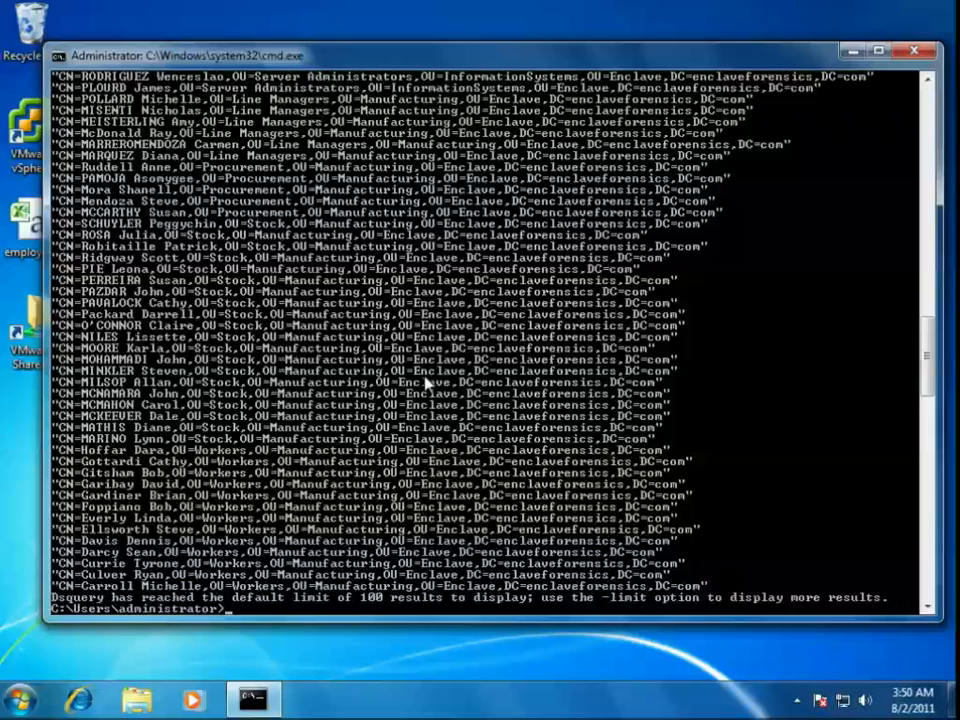
pyautogui.moveTo(132, 538)
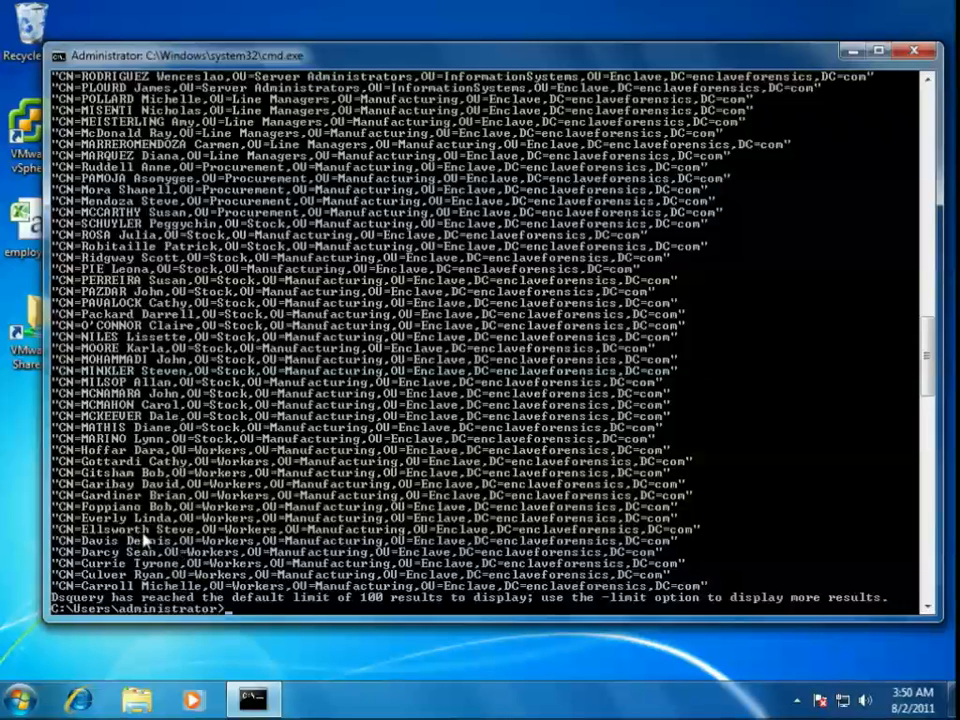
# Step: Begin a dsget user -samid query to fetch an account name
pyautogui.write('ds')
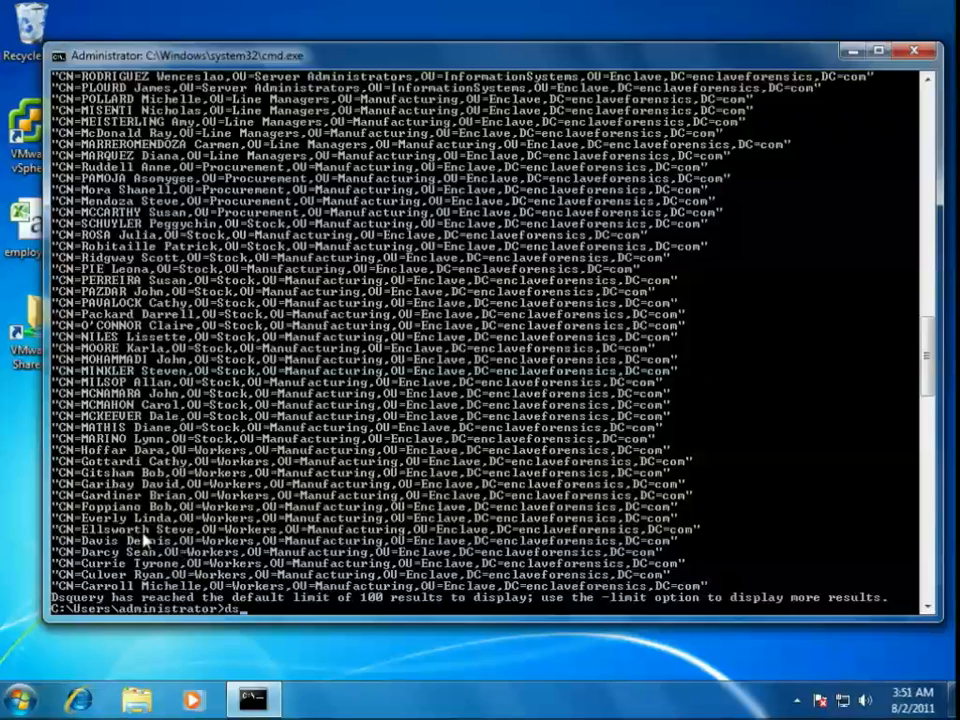
pyautogui.write('get user')
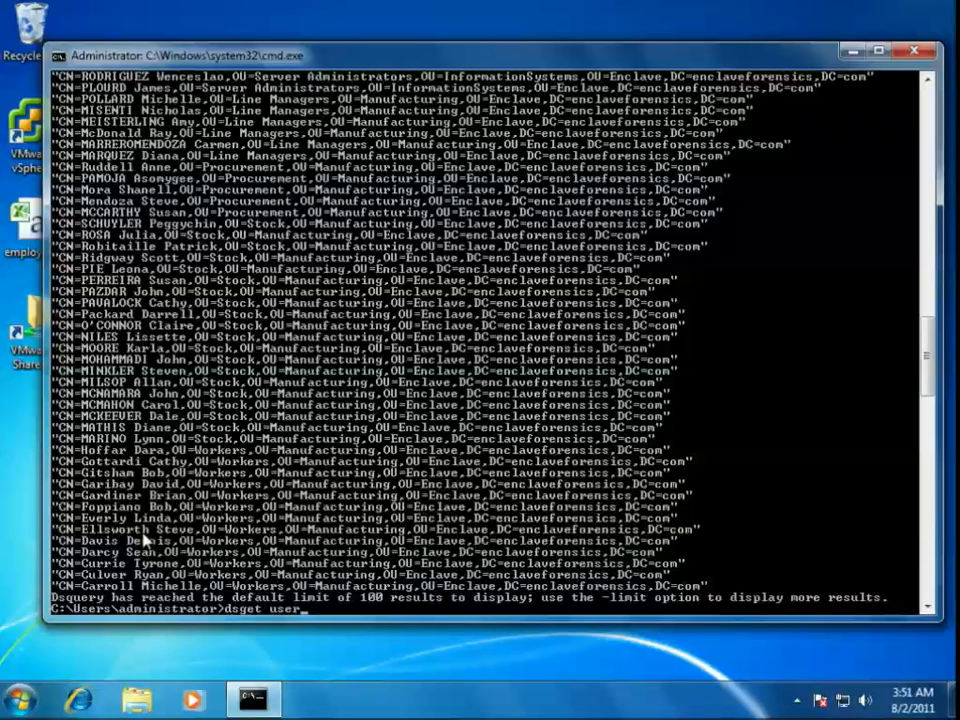
pyautogui.write('-')
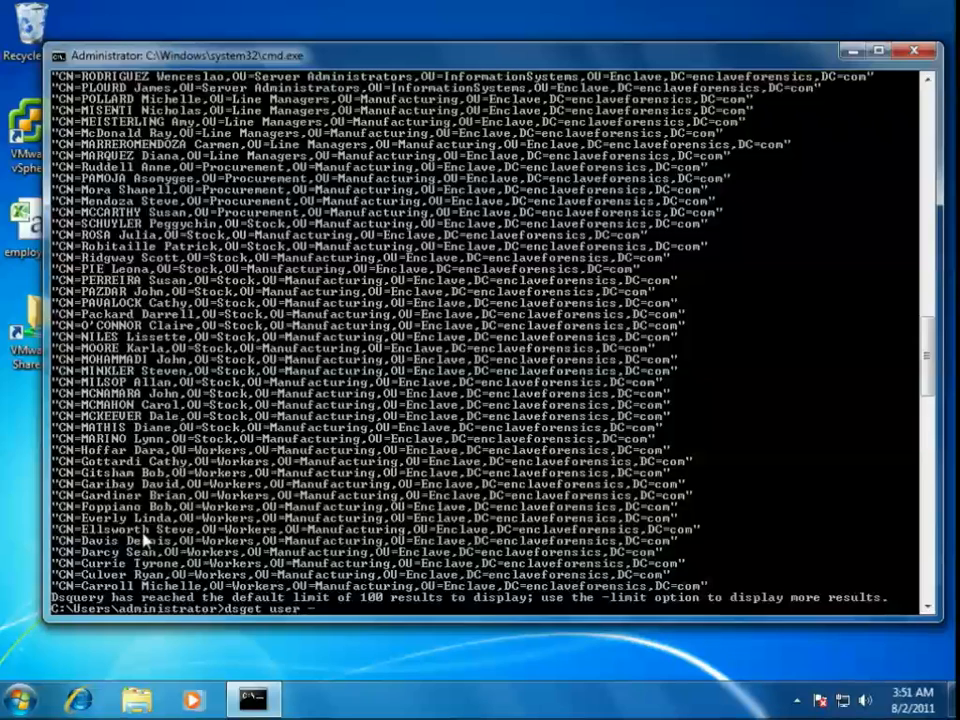
pyautogui.write('samid')
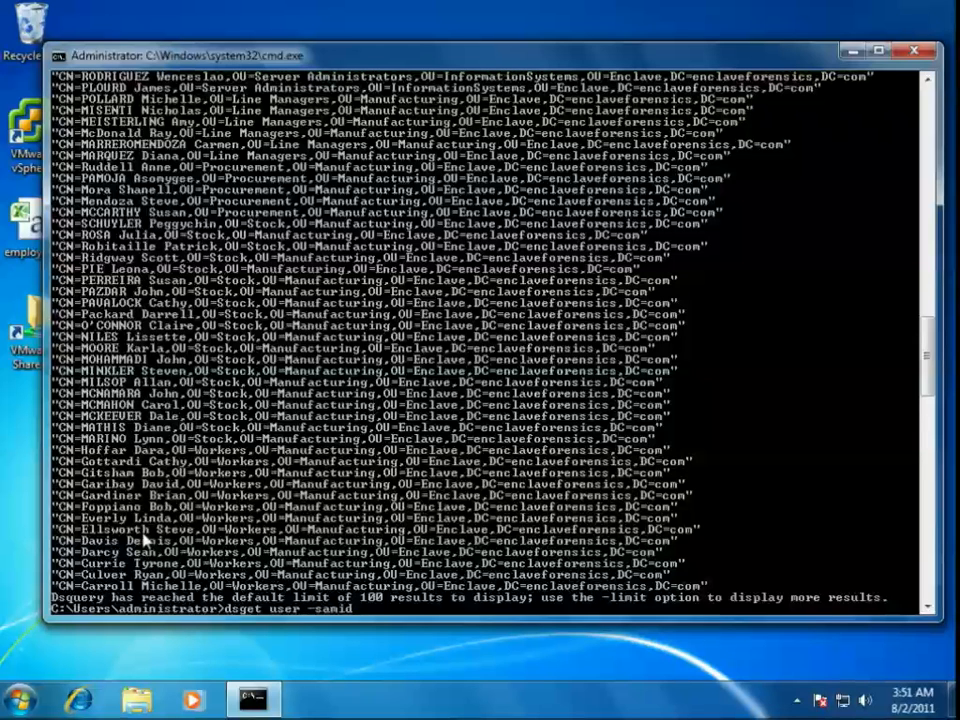
pyautogui.write('"C')
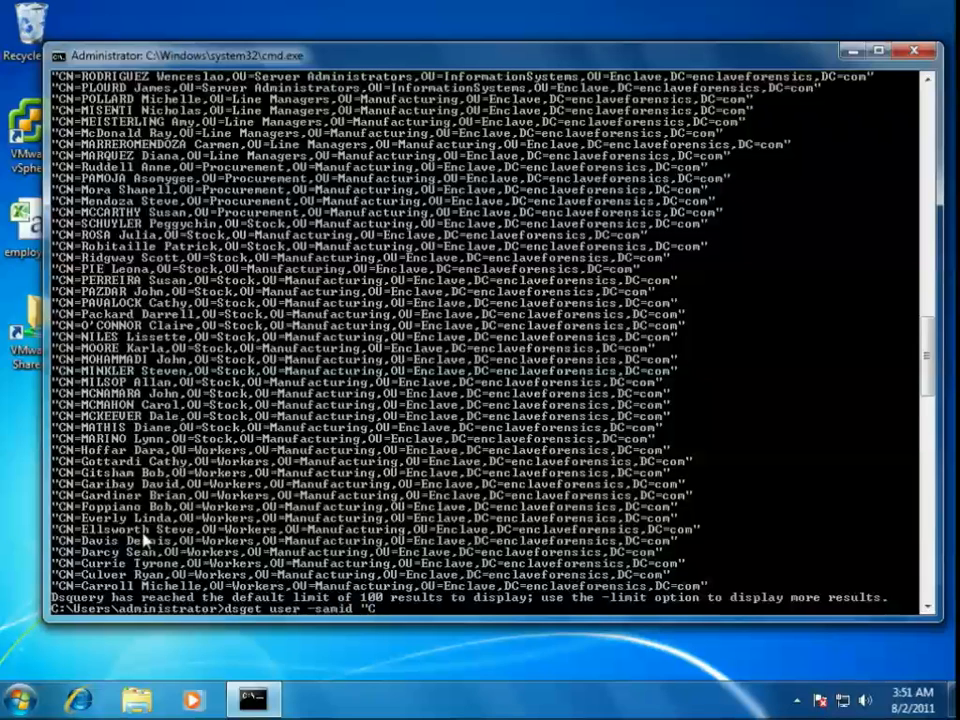
pyautogui.write('N=')
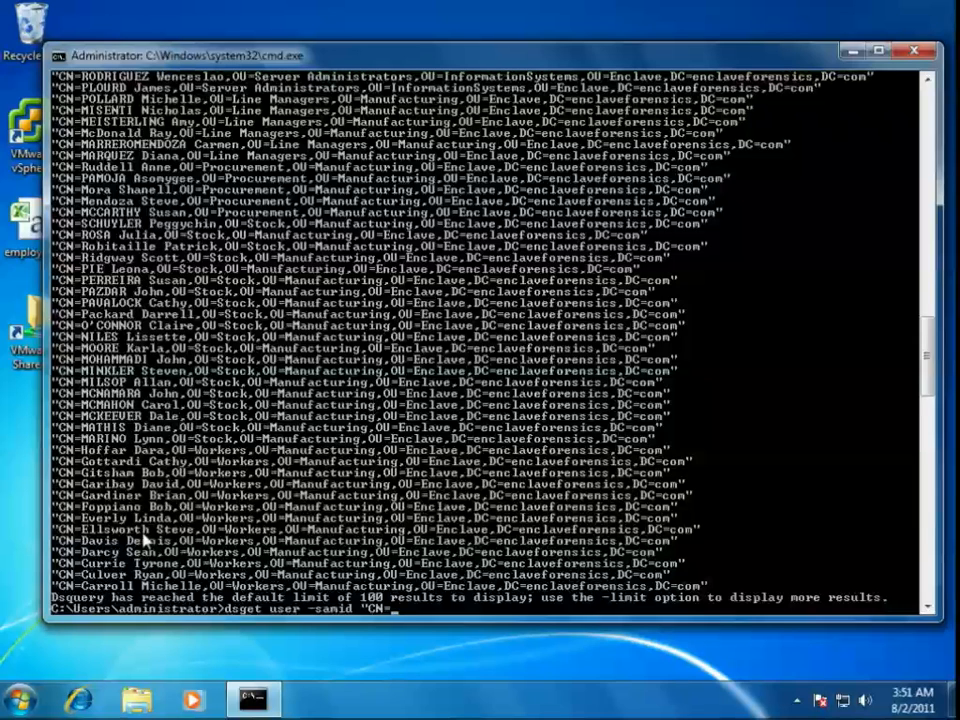
pyautogui.write('Ellsworth')
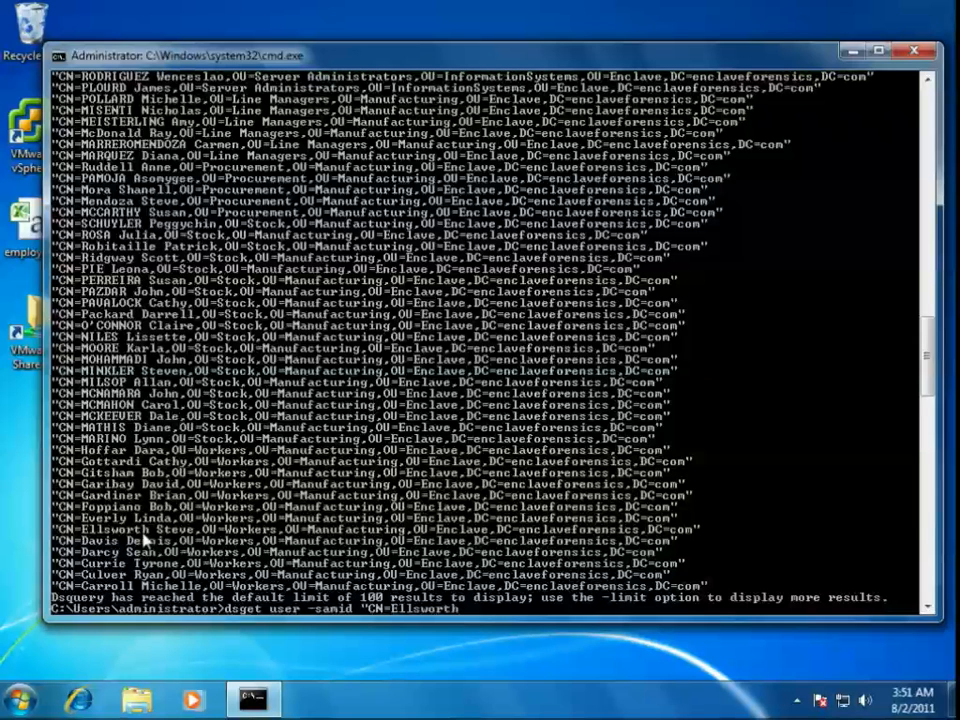
pyautogui.write('Steve,OU=Works')
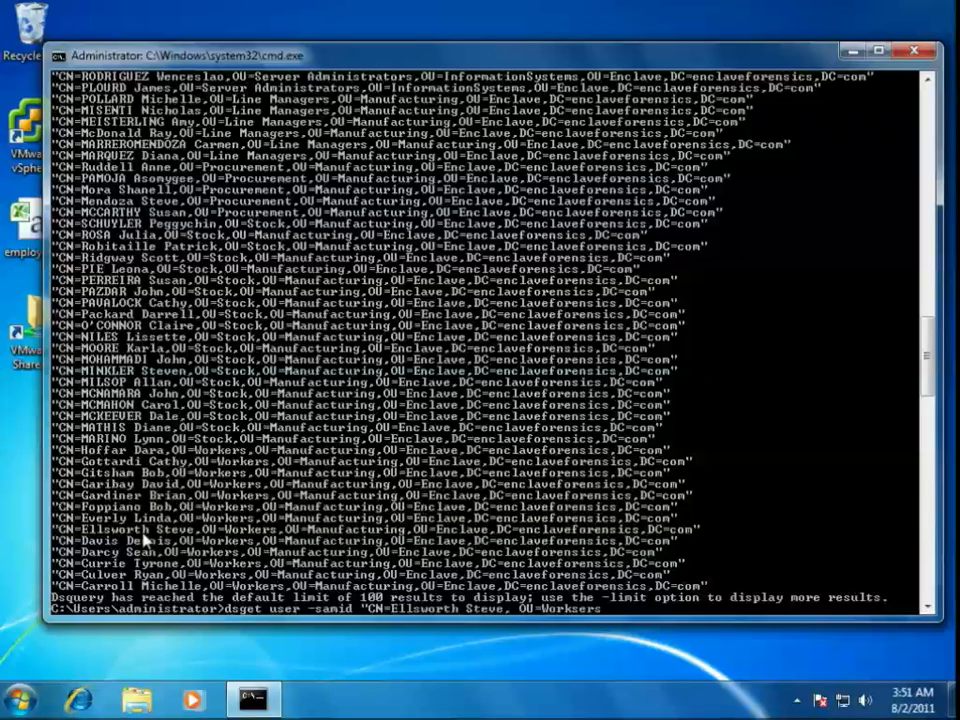
pyautogui.write('ers')
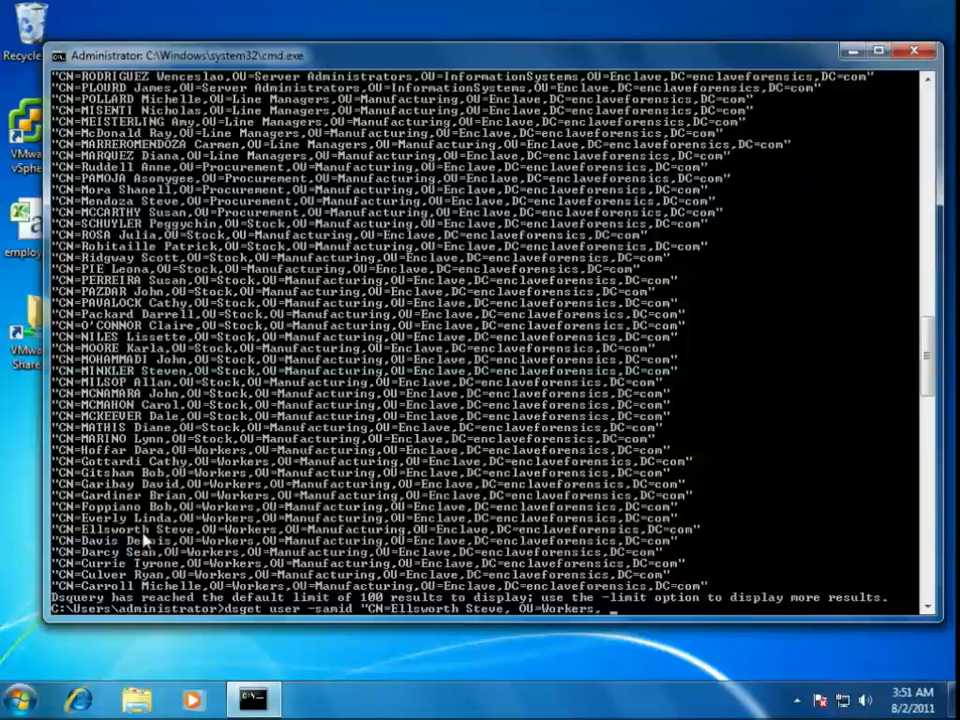
pyautogui.write('OU=man')
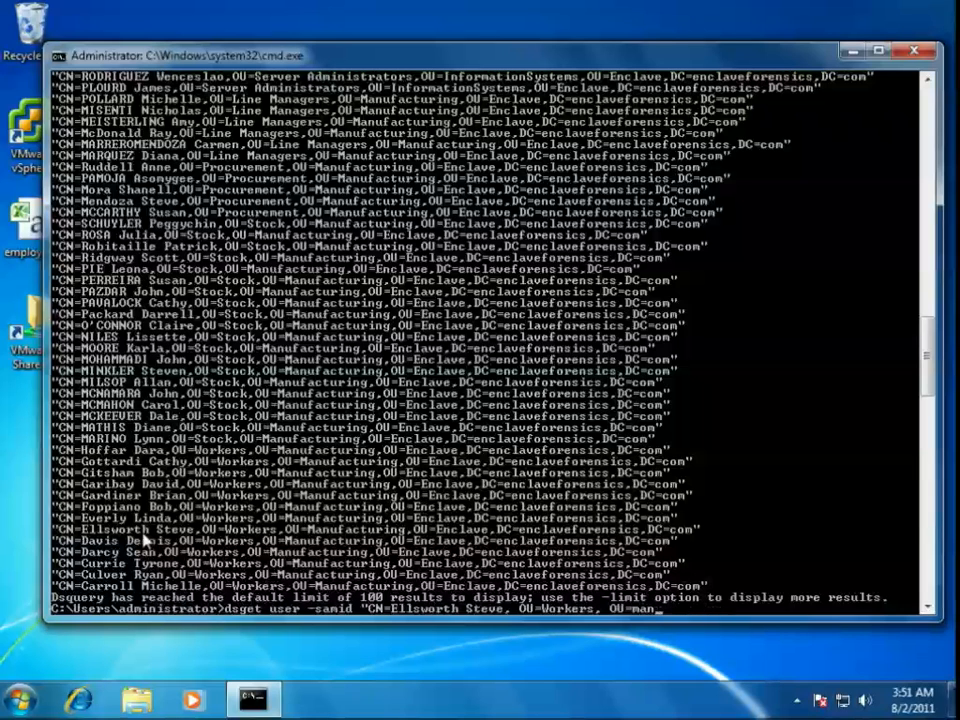
pyautogui.write('ufacturing,')
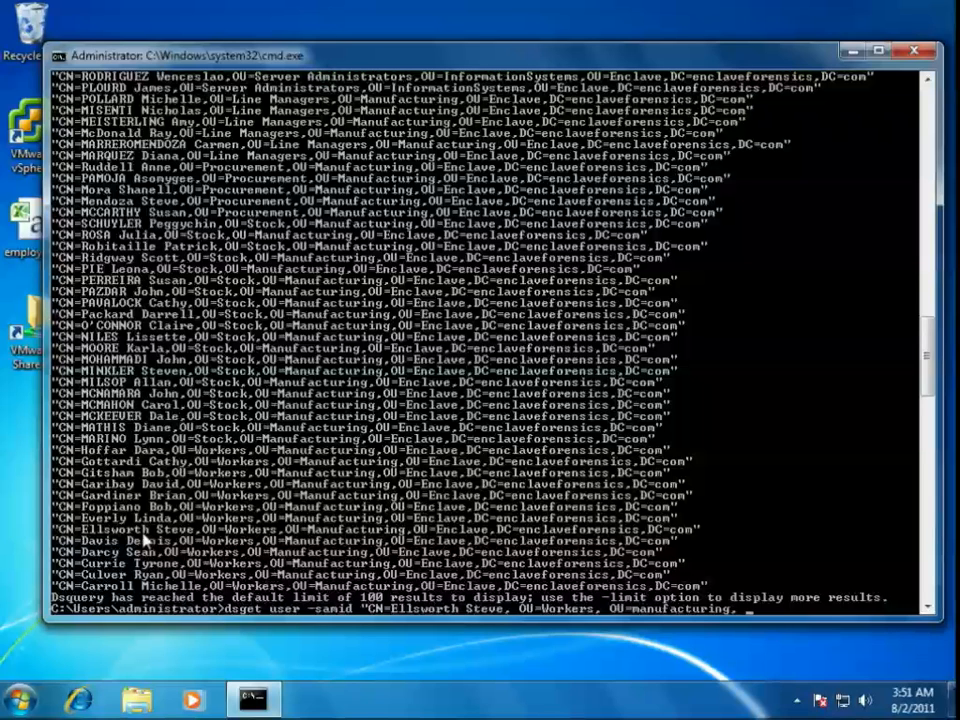
pyautogui.write('OU=enclave, dc=enclaveforensics')
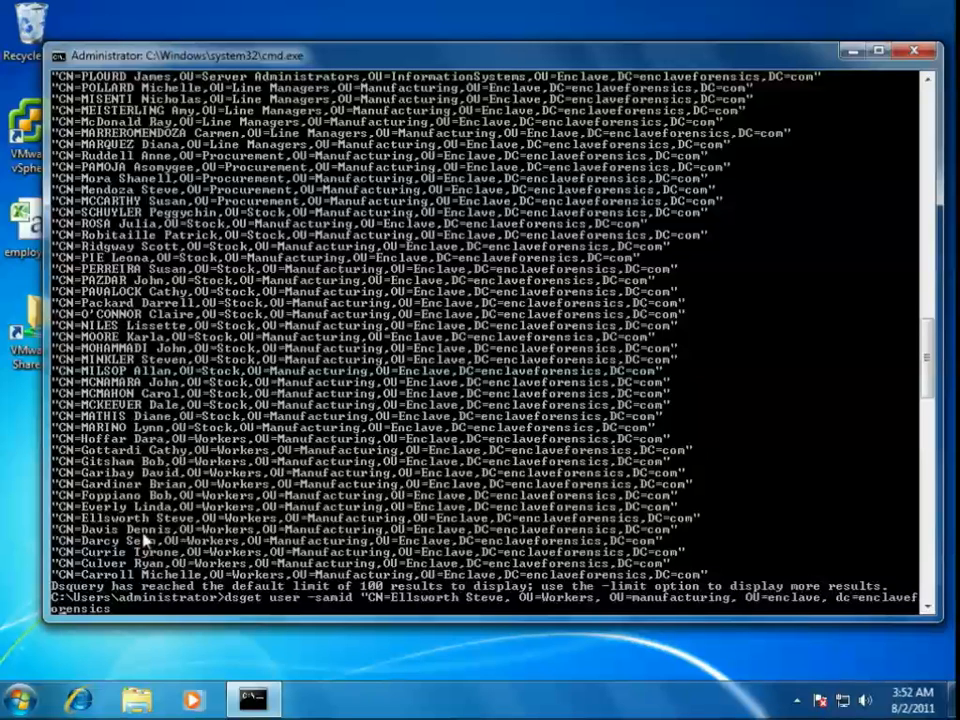
pyautogui.write('com')
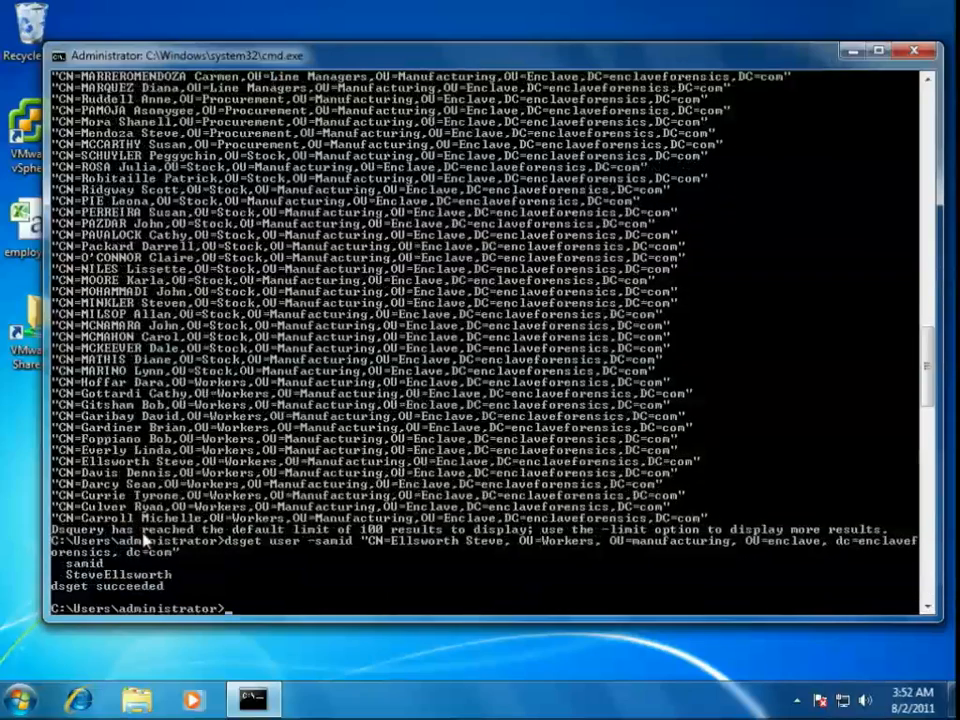
pyautogui.moveTo(128, 588)
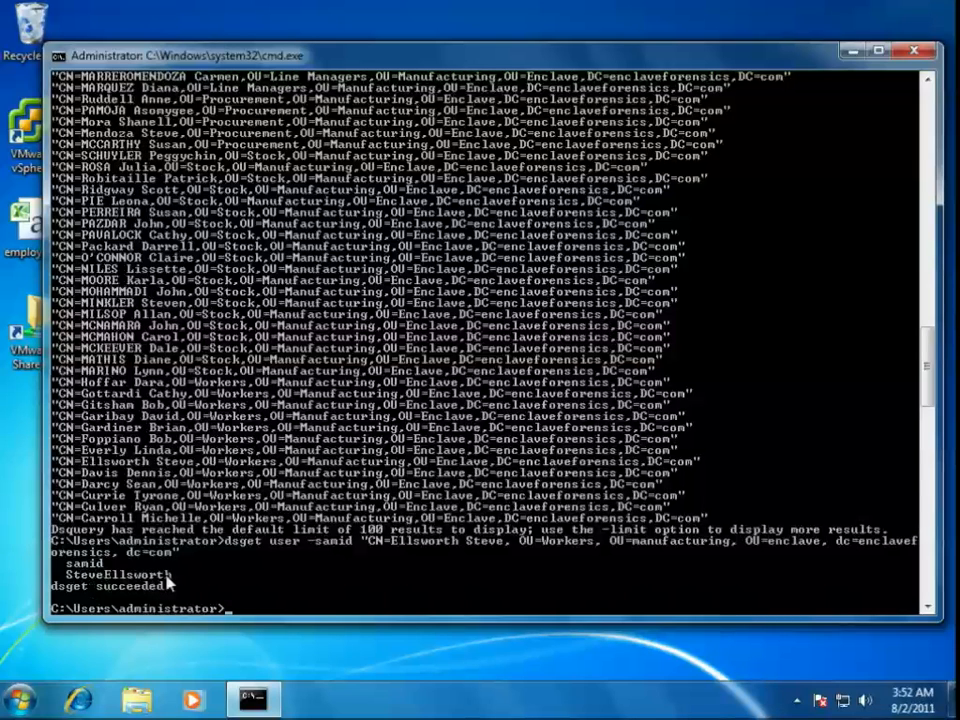
pyautogui.moveTo(372, 338)
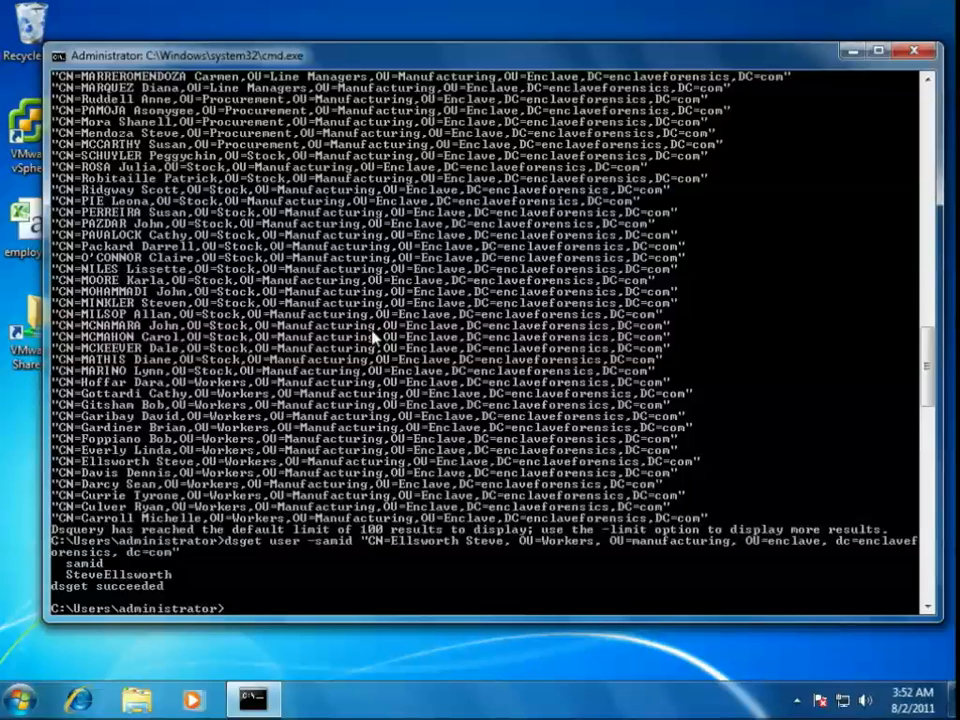
# Step: Run dsquery user again, noting the 100-result limit, and start a new dsquery user command
pyautogui.write('dsque')
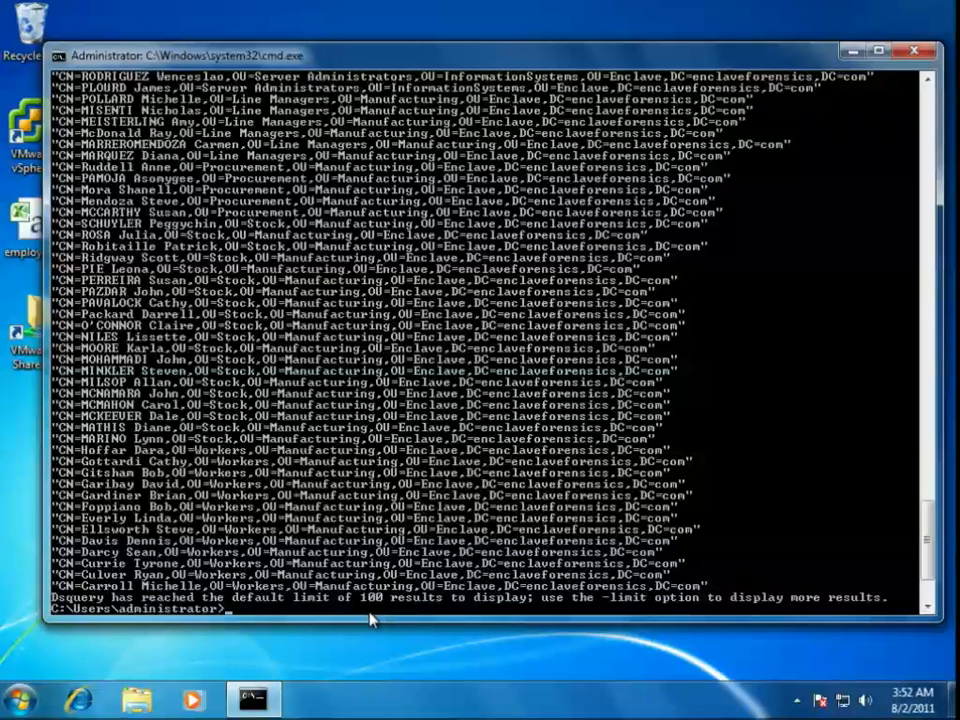
pyautogui.write('dsquery user -')
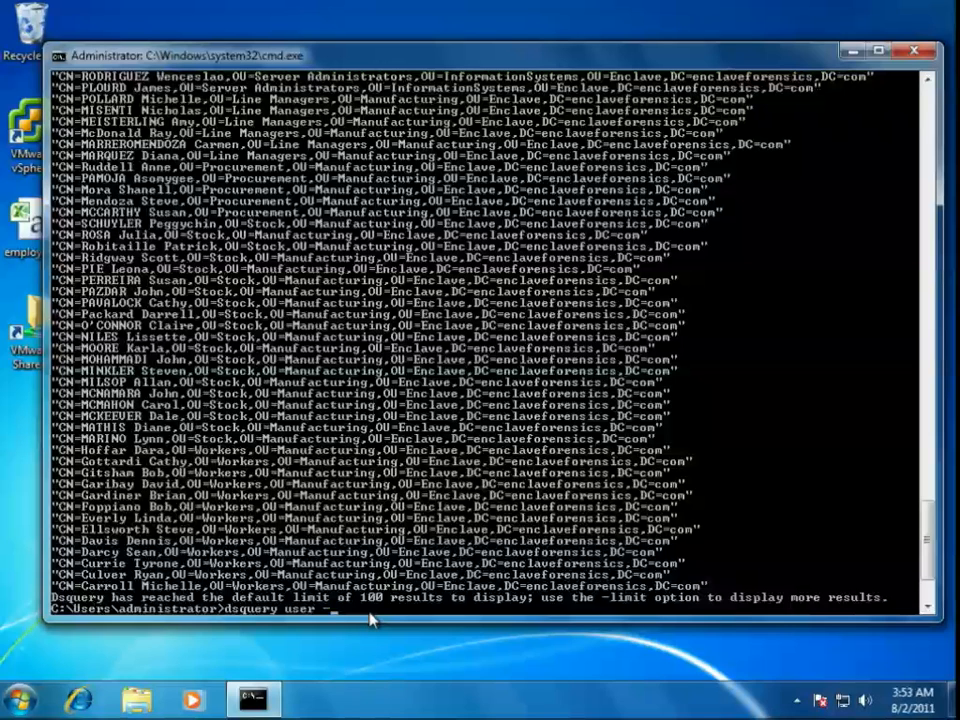
# Step: Run dsquery user -limit 0 for all users, then start piping it into dsget
pyautogui.write('limit')
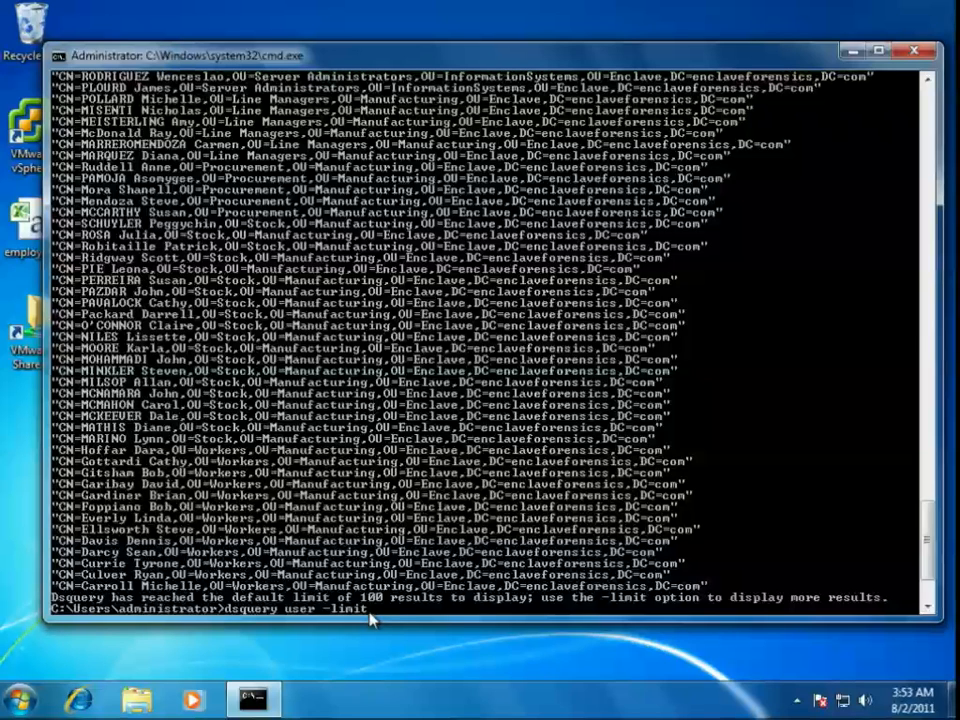
pyautogui.write('0')
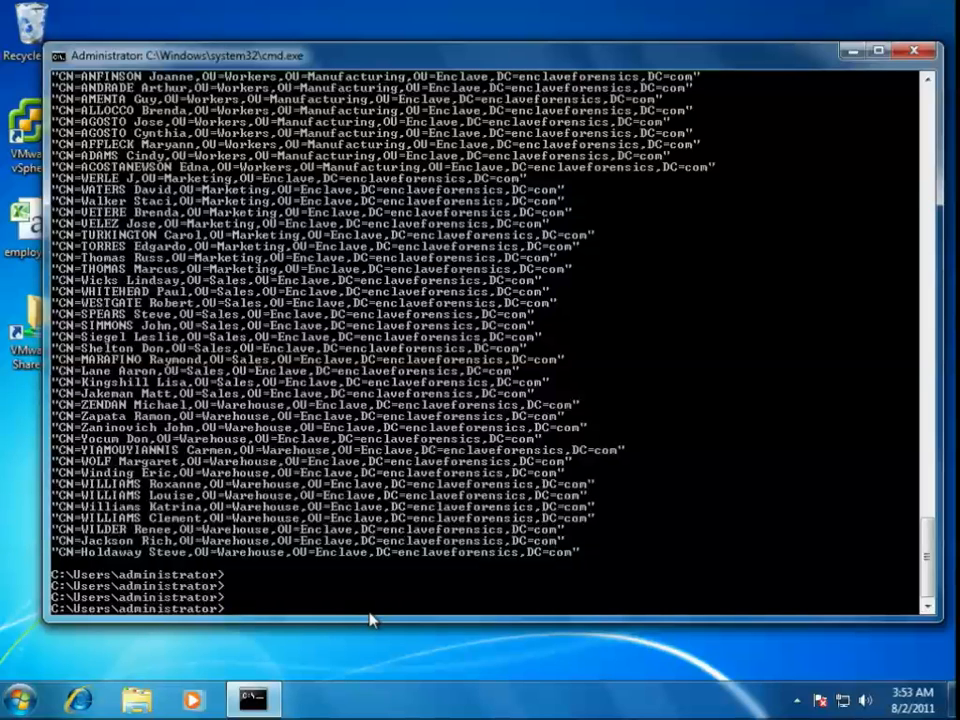
pyautogui.write('dsquery user -limit 0')
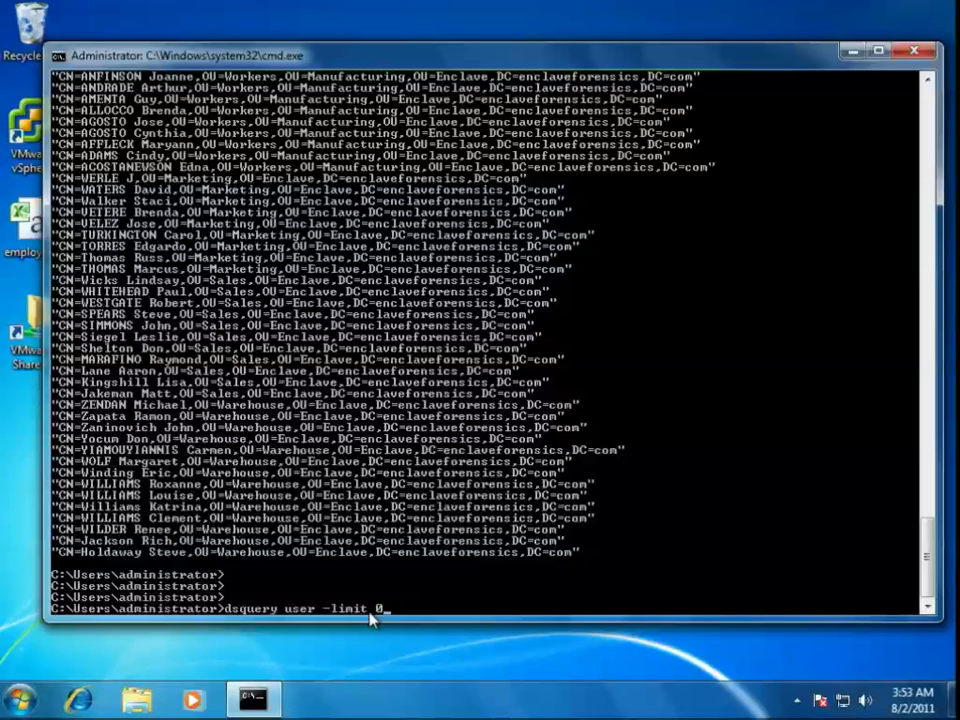
pyautogui.write('| dsget')
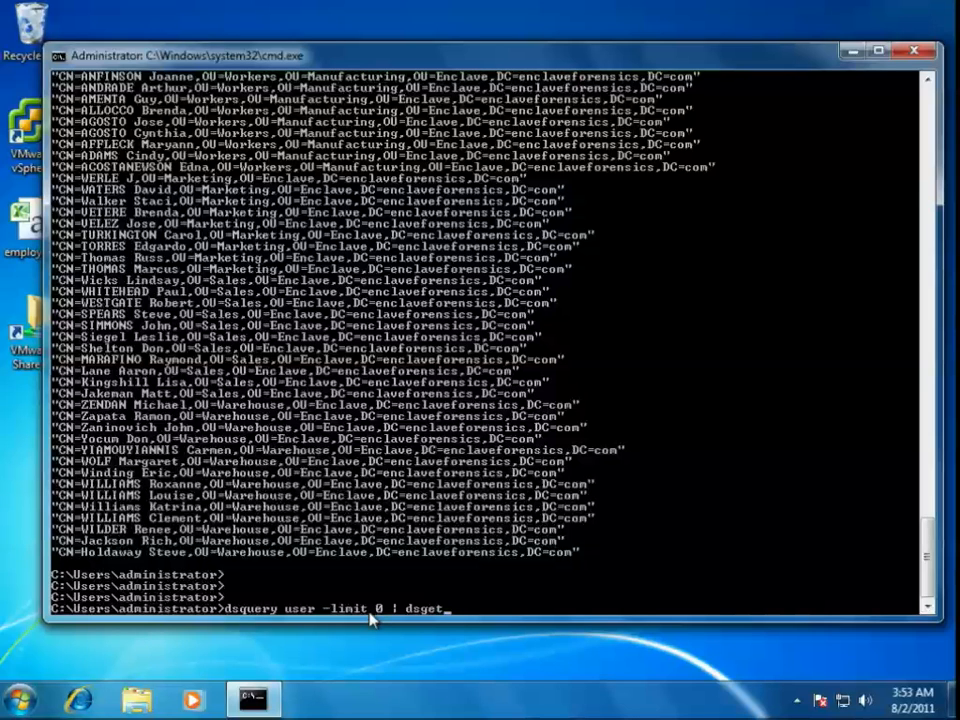
# Step: Run dsquery user -limit 0 | dsget user -samid to list every user's logon name
pyautogui.write('user')
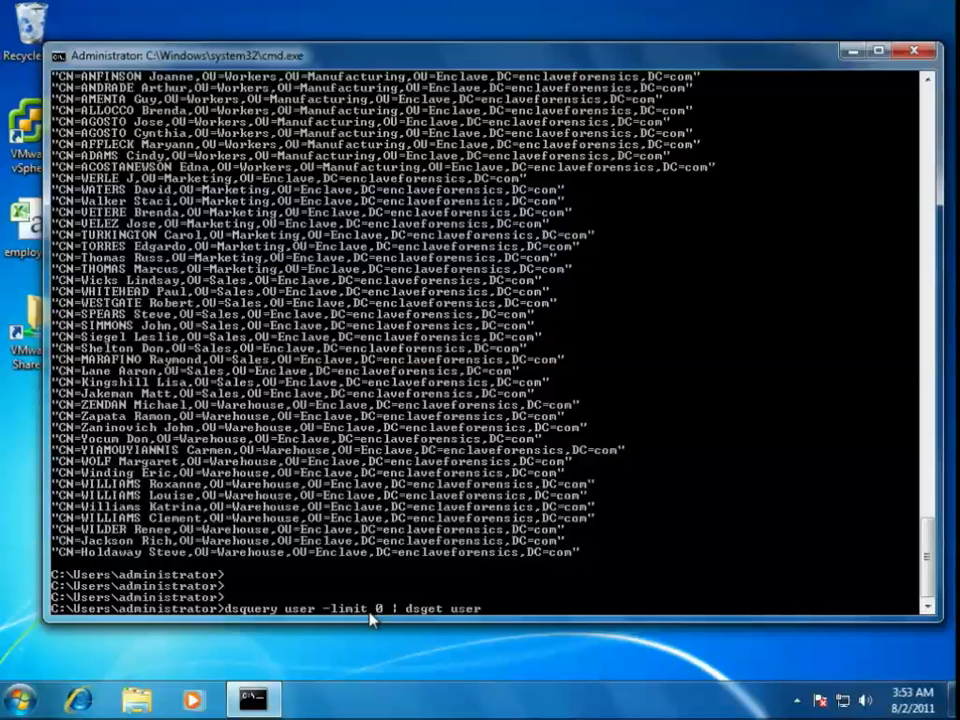
pyautogui.write('-sami')
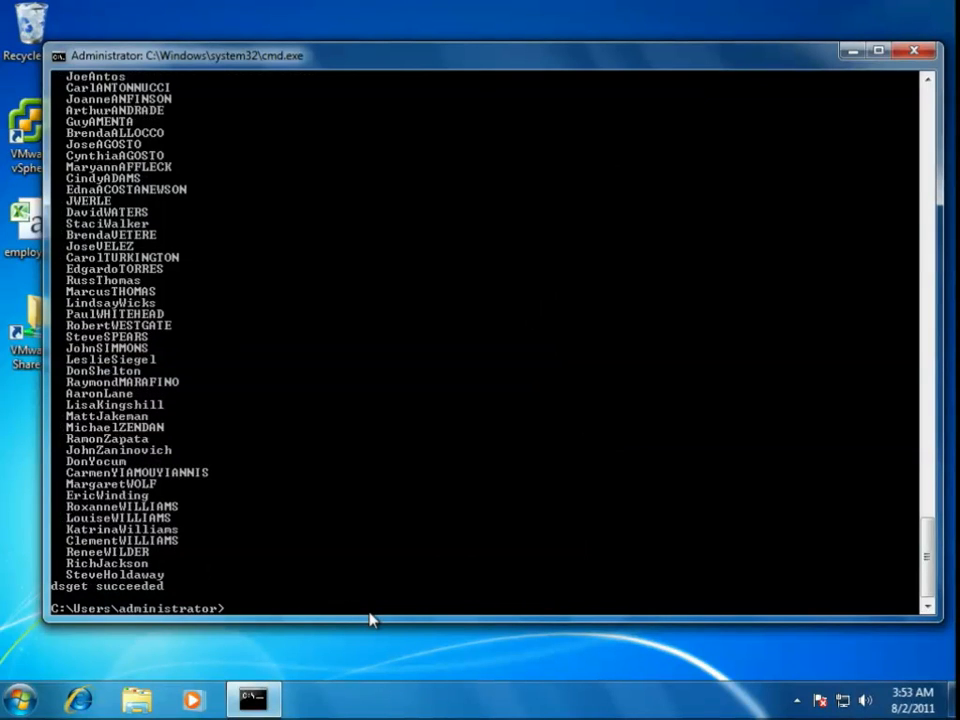
pyautogui.moveTo(738, 396)
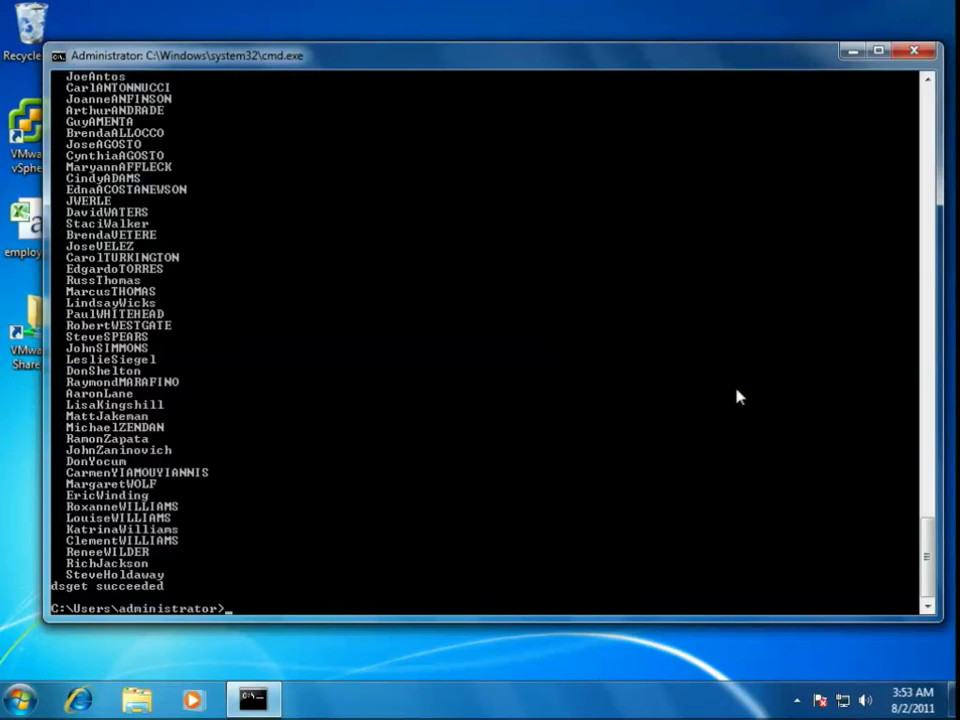
pyautogui.write('dsquery user -limit 0 | dsget user -samid')
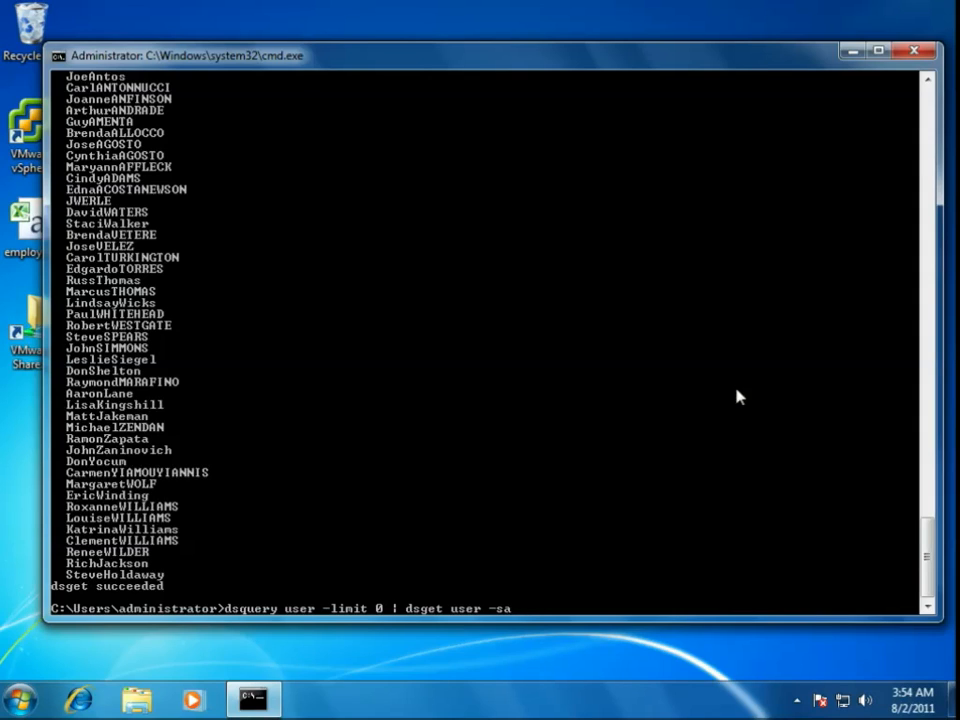
pyautogui.press('BackSpace')
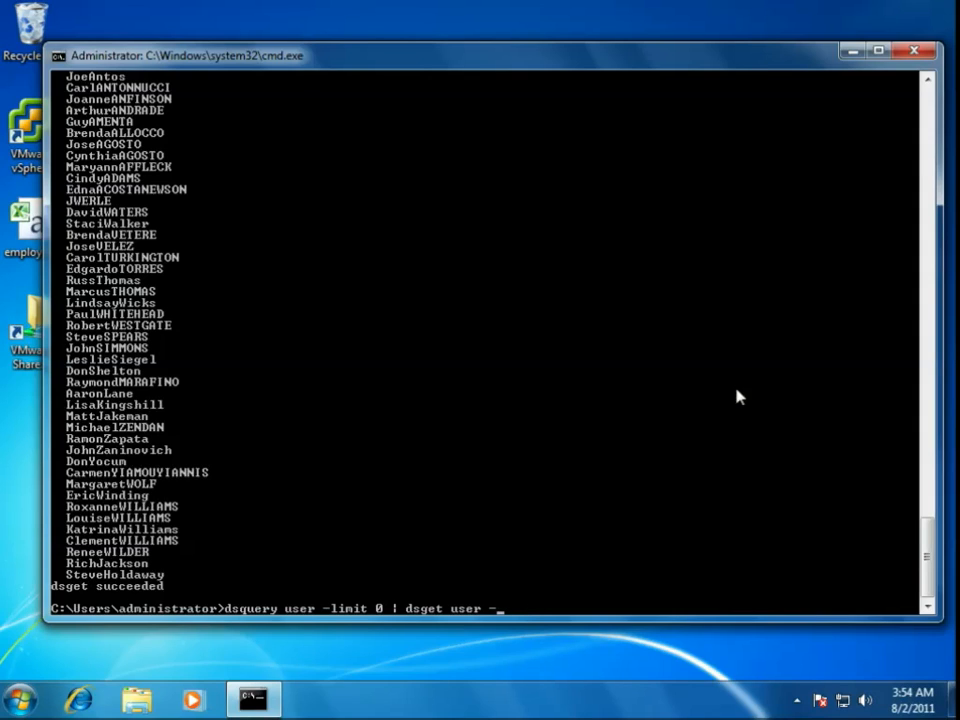
pyautogui.write('-fn -ln')
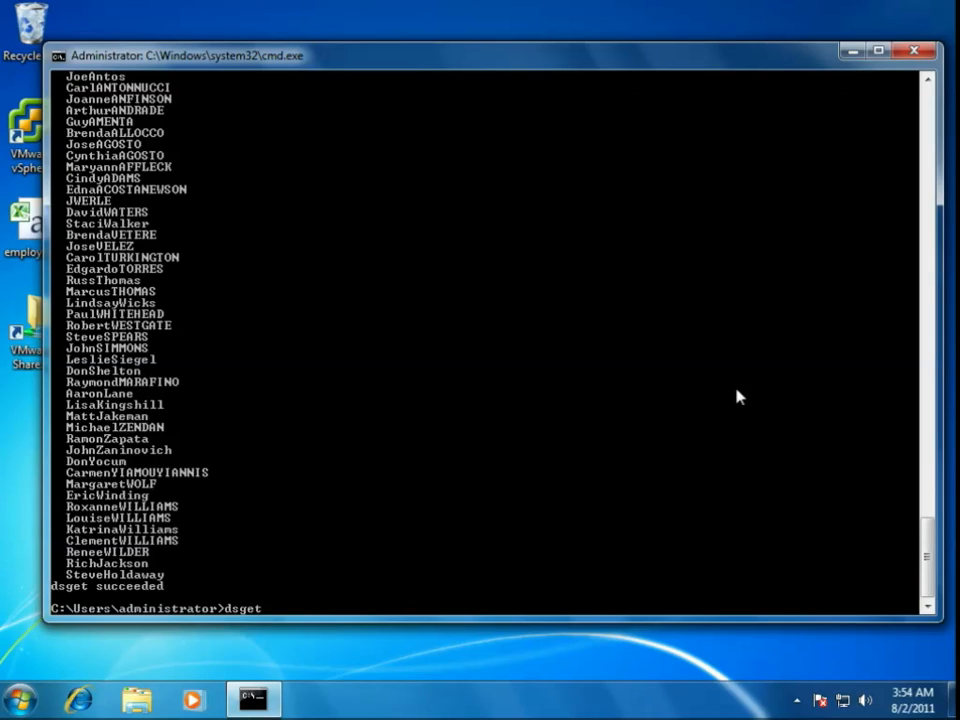
# Step: Show the paged dsget user /? help, including the pwdneverexpires and disabled parameters
pyautogui.write('user /? |')
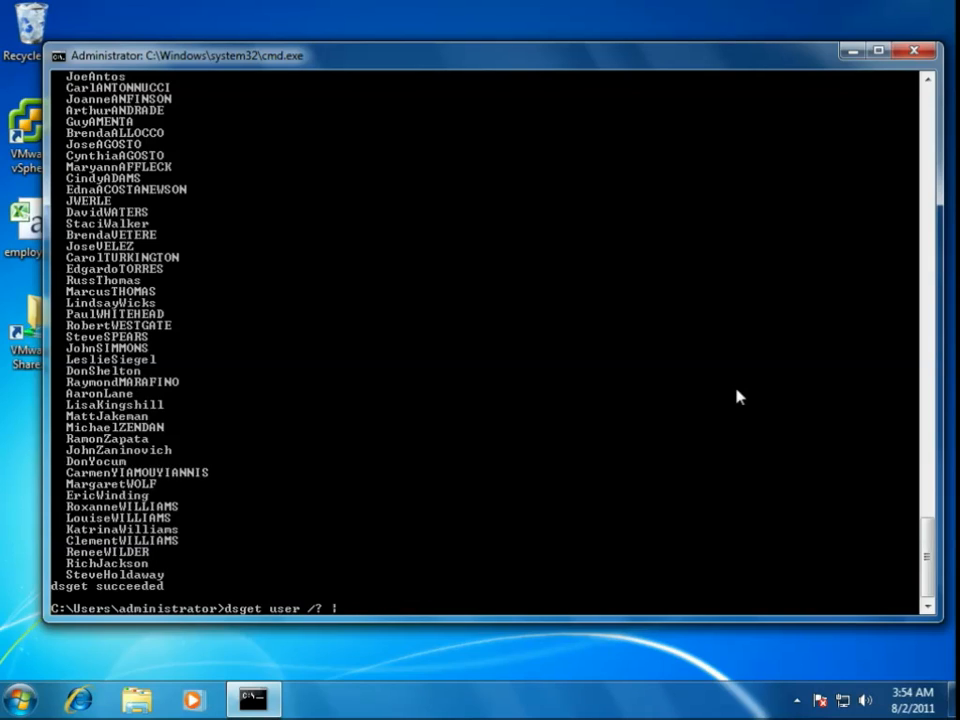
pyautogui.press('enter')
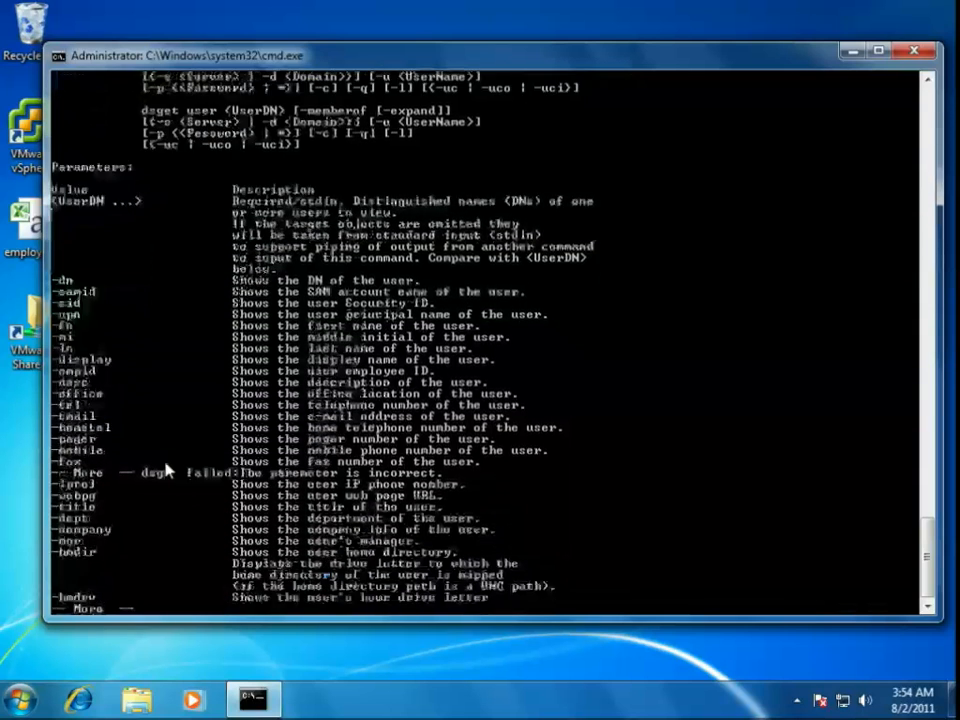
pyautogui.scroll(-3)
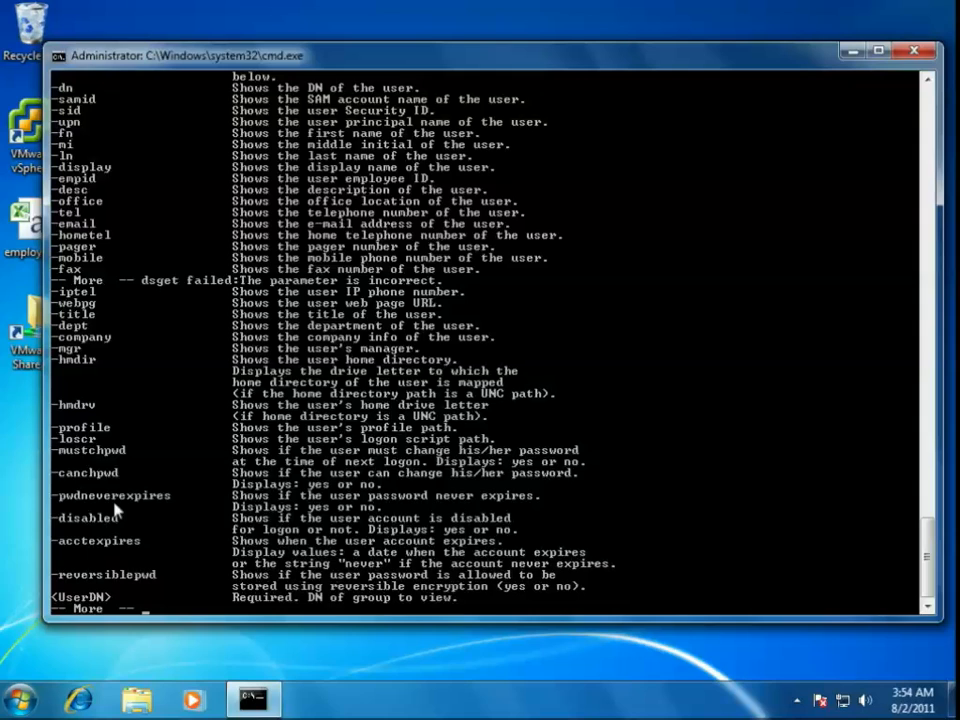
pyautogui.press('space')
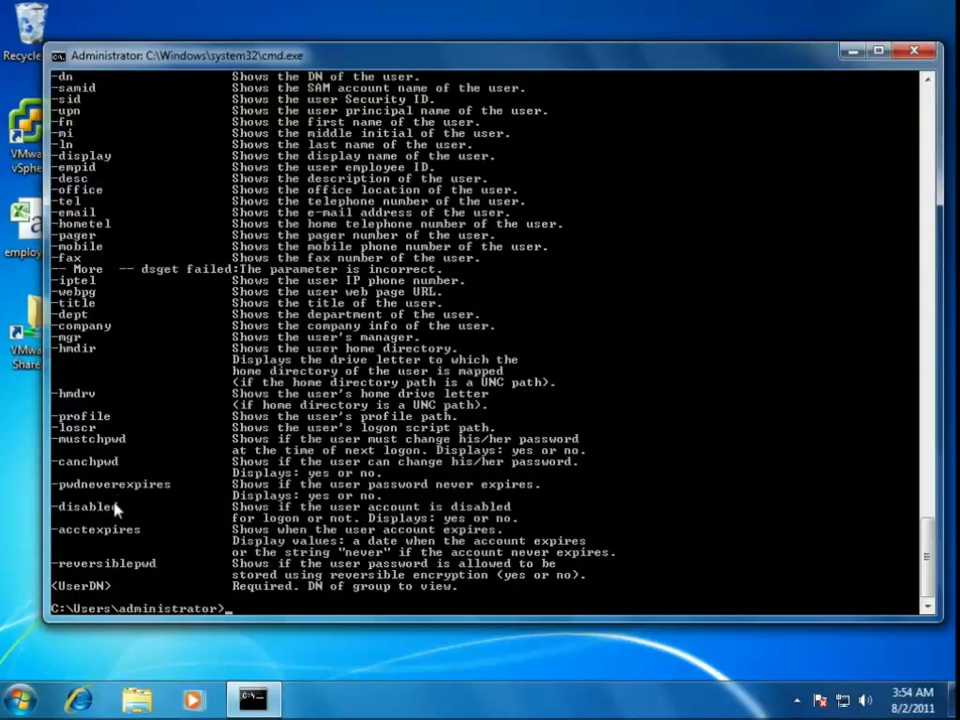
# Step: Run dsquery user -limit 0 | dsget user -samid -pwdneverexpires and review each user's value
pyautogui.write('dsquery user -')
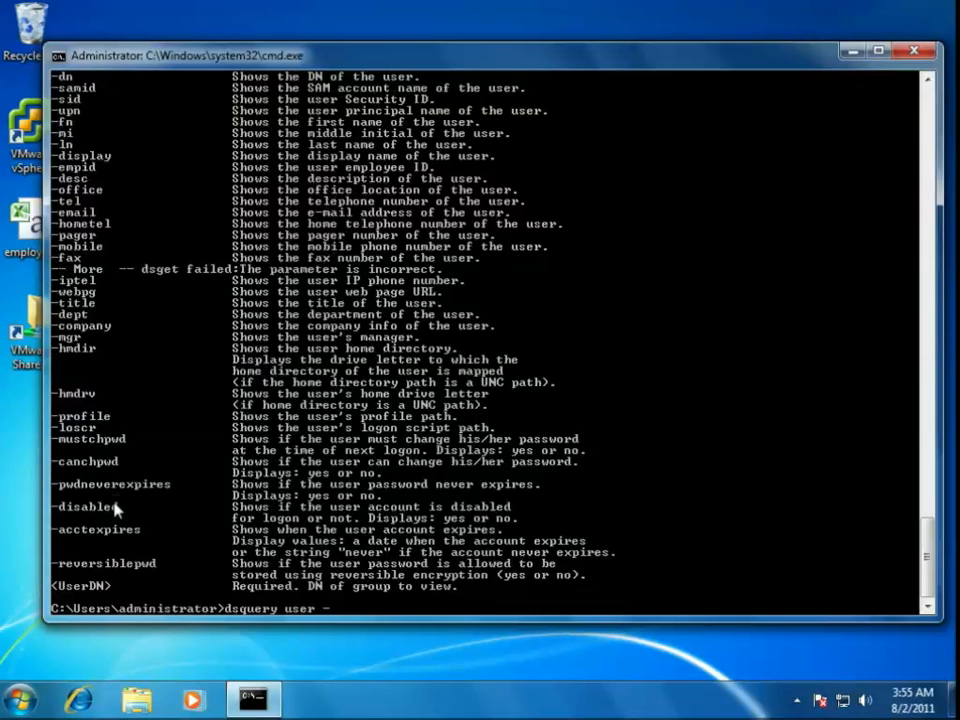
pyautogui.write('limit 0 | ds')
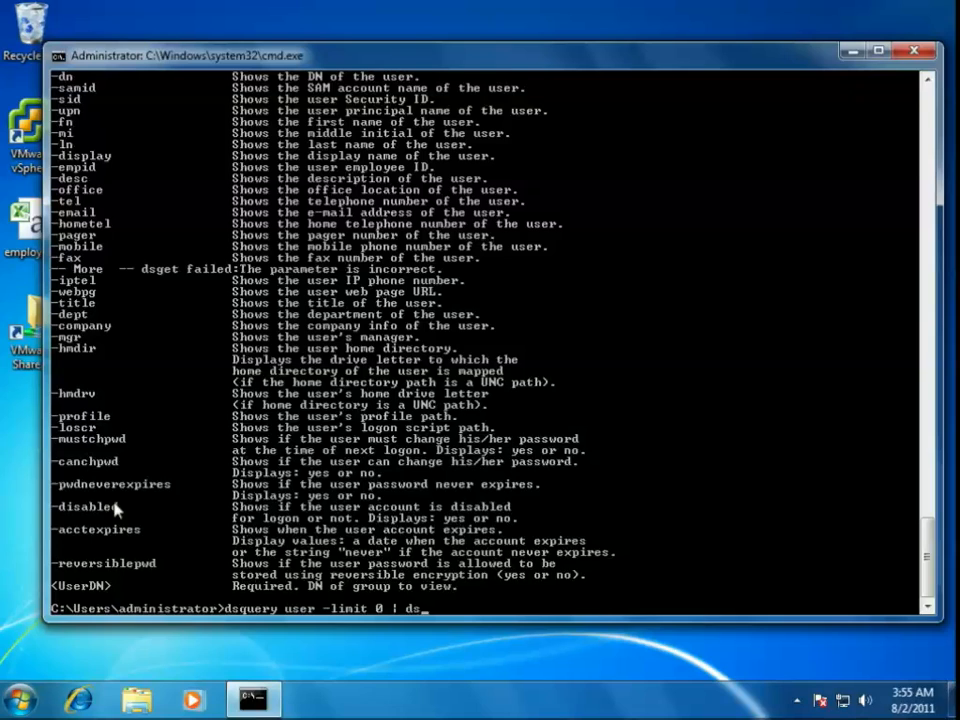
pyautogui.write('et user -')
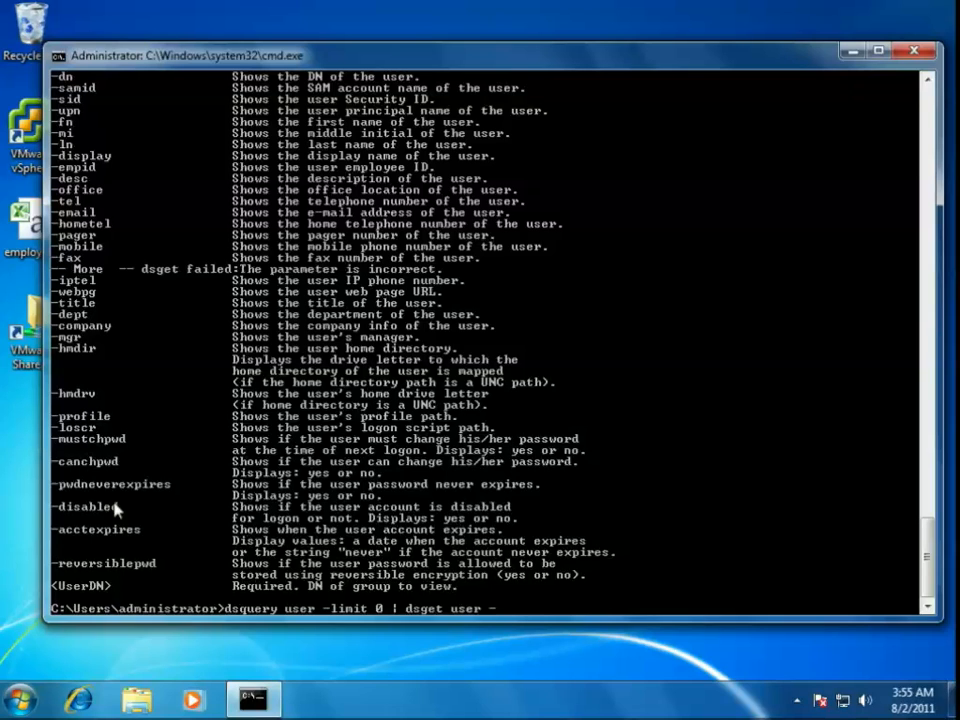
pyautogui.write('-samid')
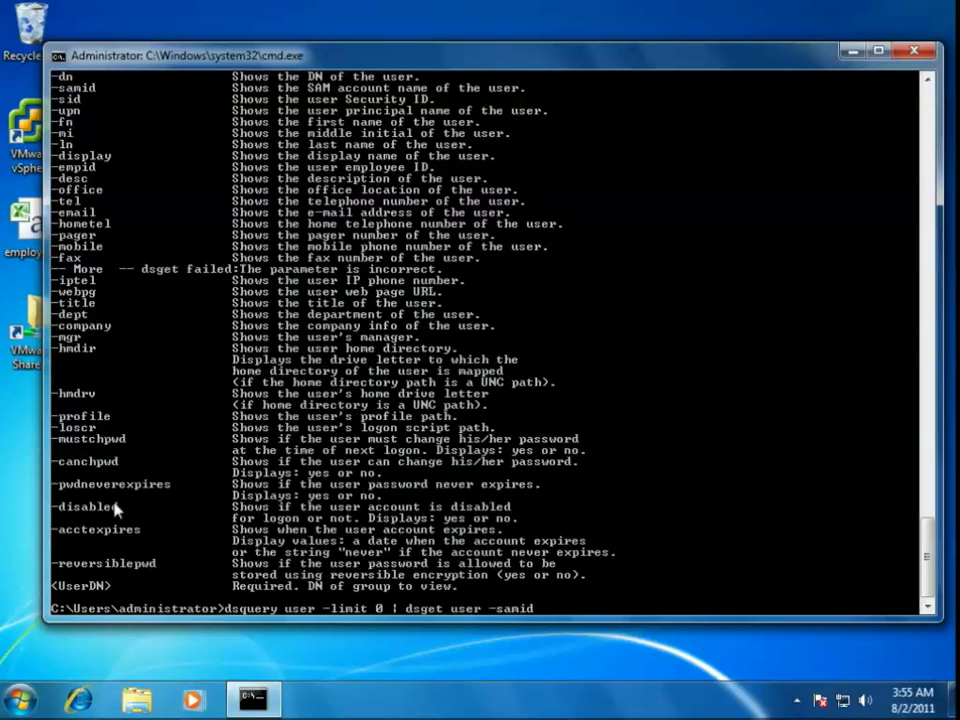
pyautogui.write('" "')
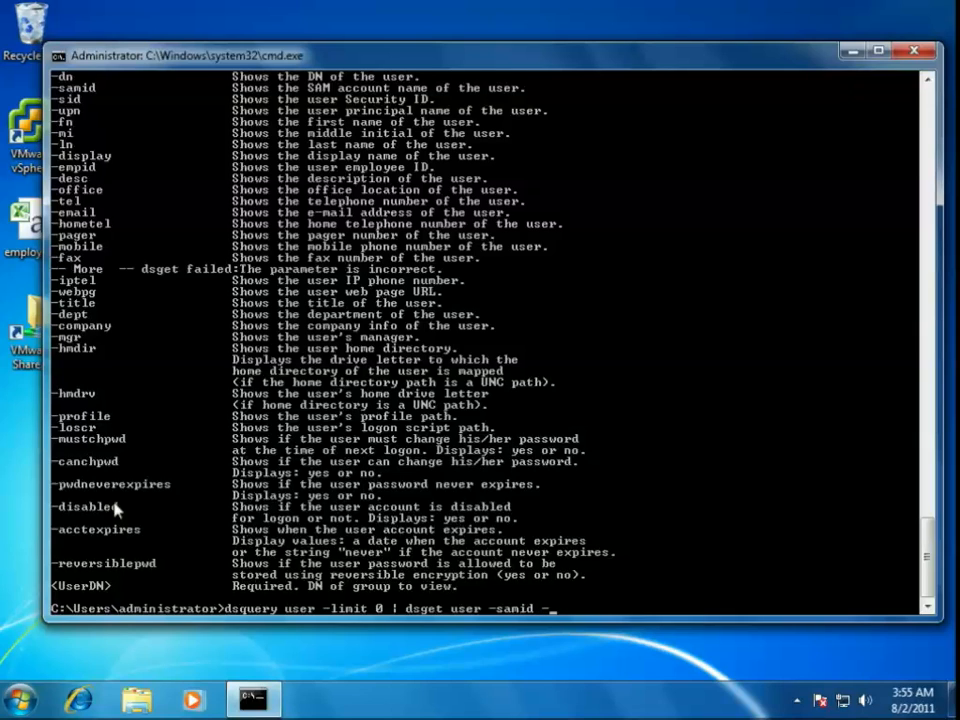
pyautogui.write('pwdn')
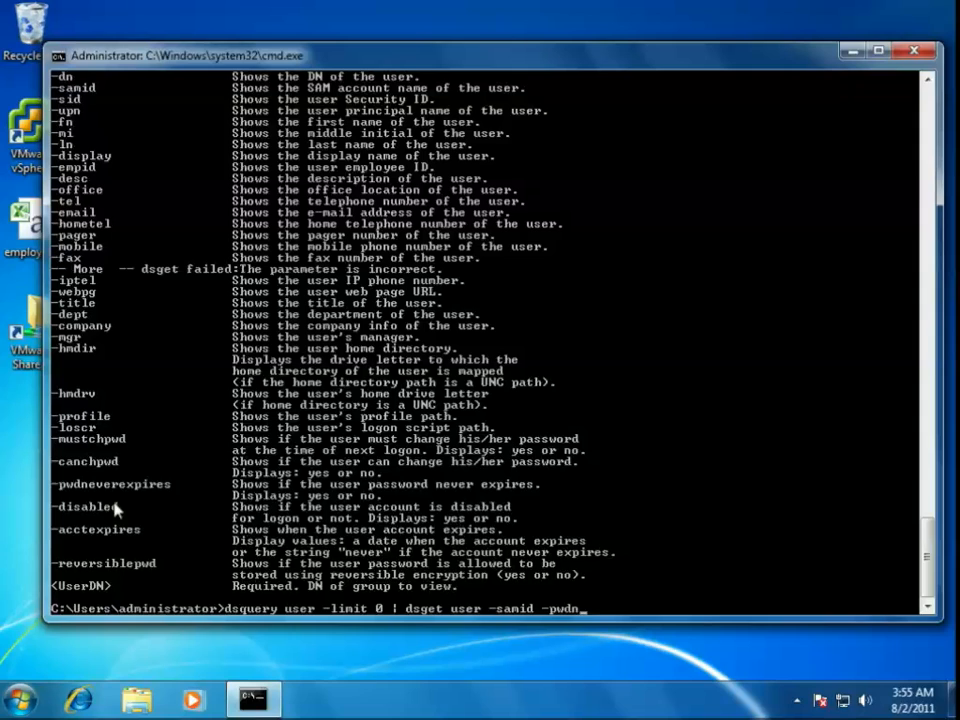
pyautogui.write('everexpires')
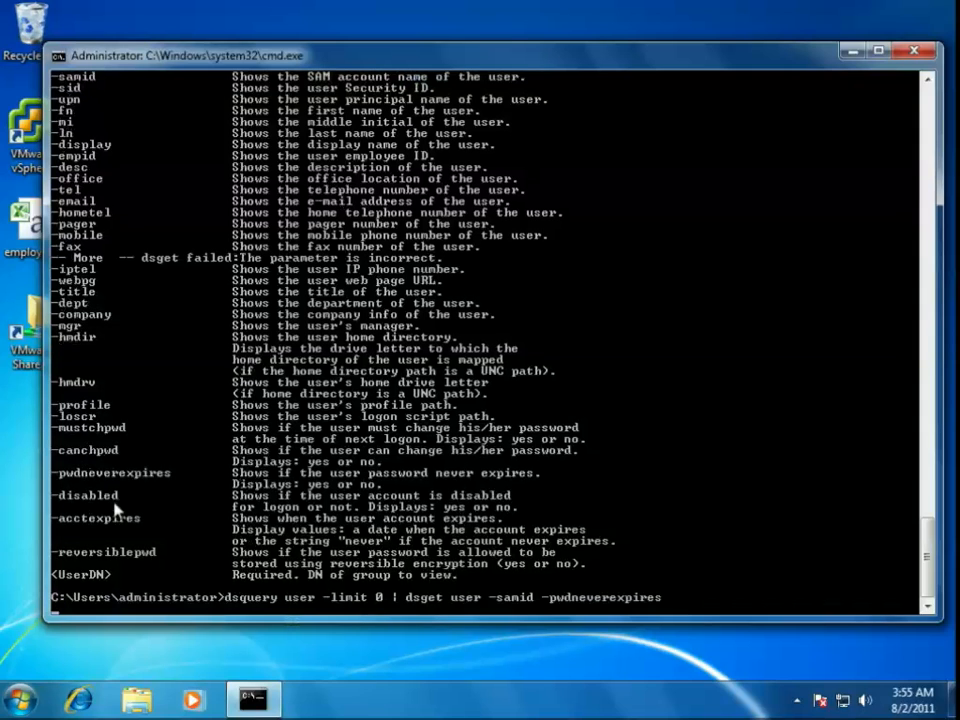
pyautogui.press('enter')
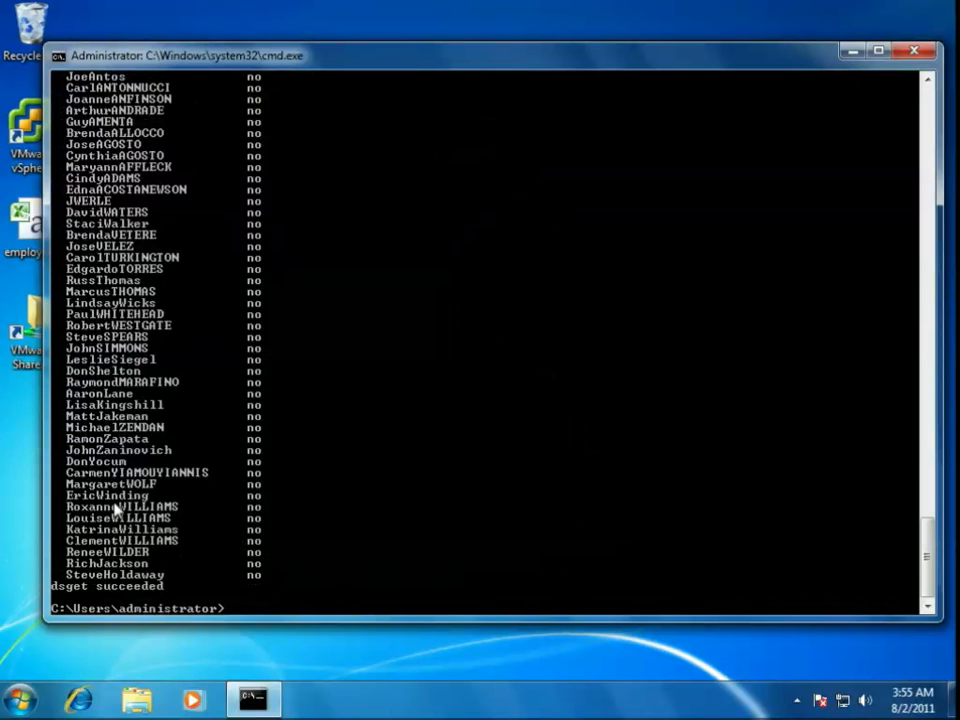
pyautogui.scroll(-3)
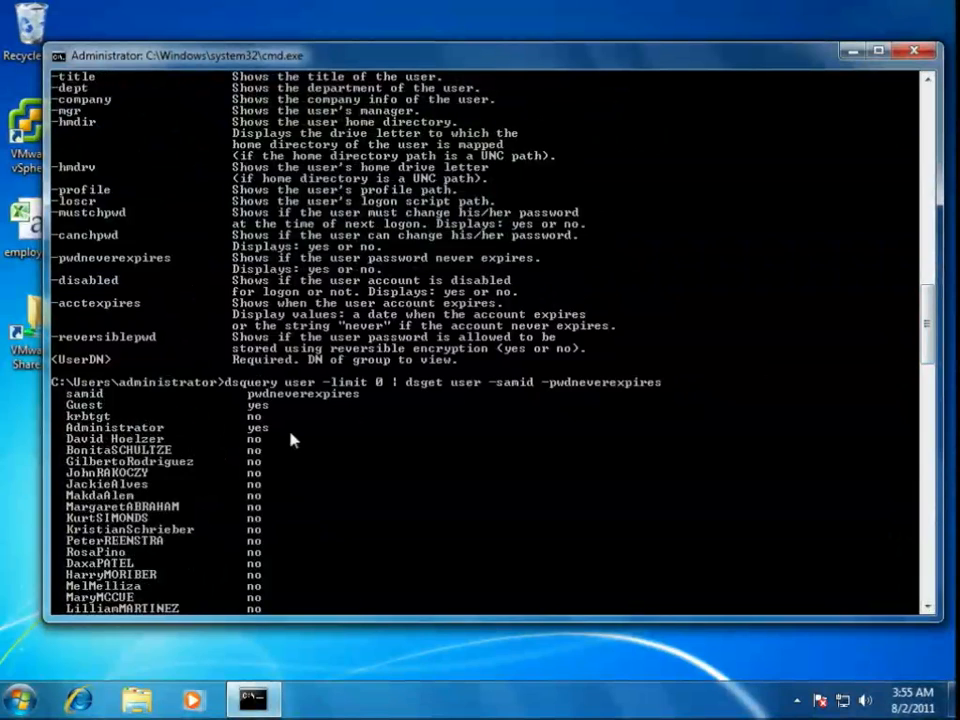
pyautogui.moveTo(916, 328)
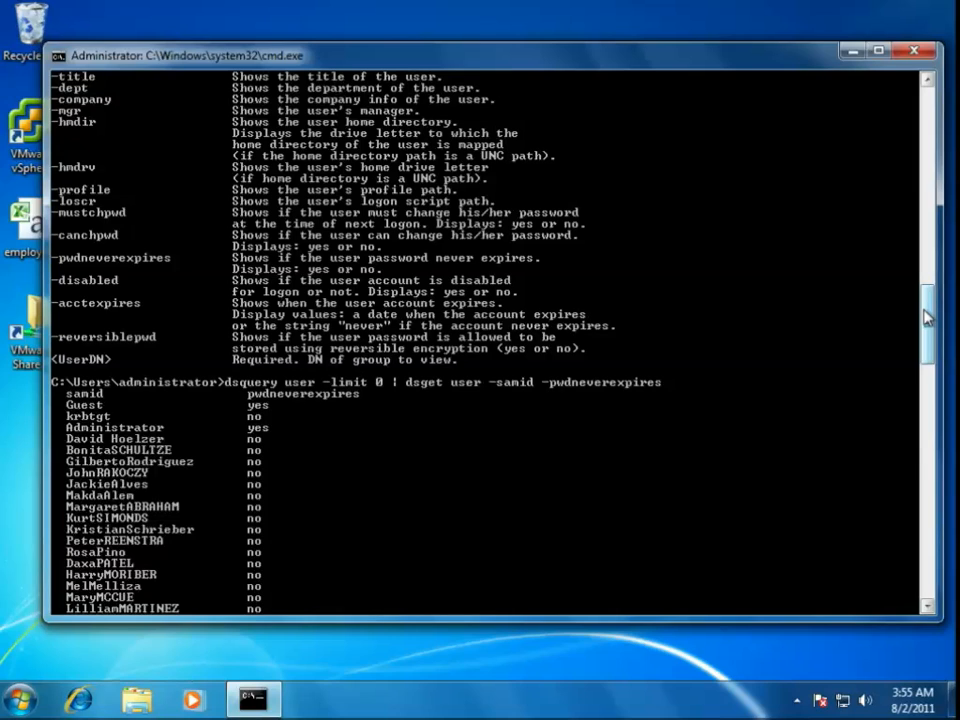
pyautogui.moveTo(418, 420)
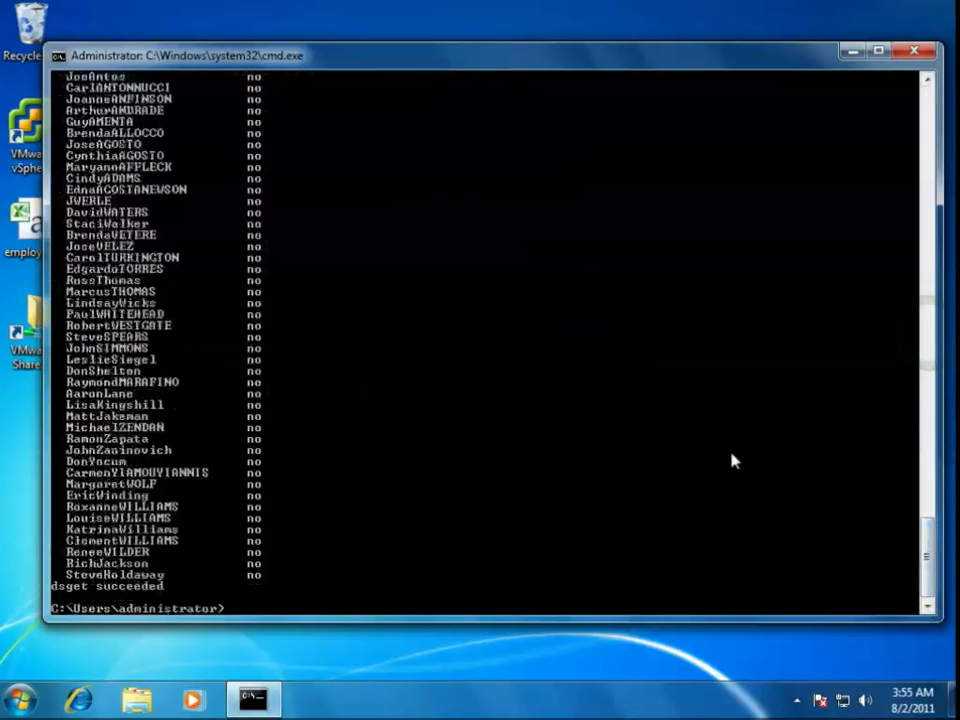
# Step: Rerun the pipeline with -samid -pwdneverexpires -disabled to show both flags per user
pyautogui.write('dsquery user -limit 0 | dsget user -samid -pwdneverexpires')
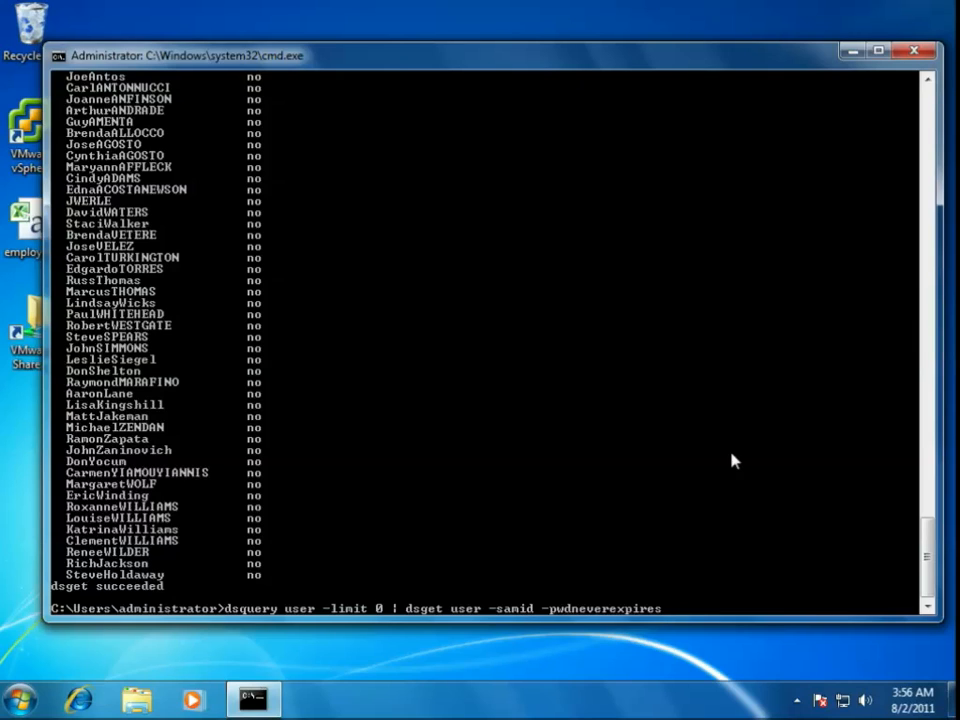
pyautogui.write('-disa')
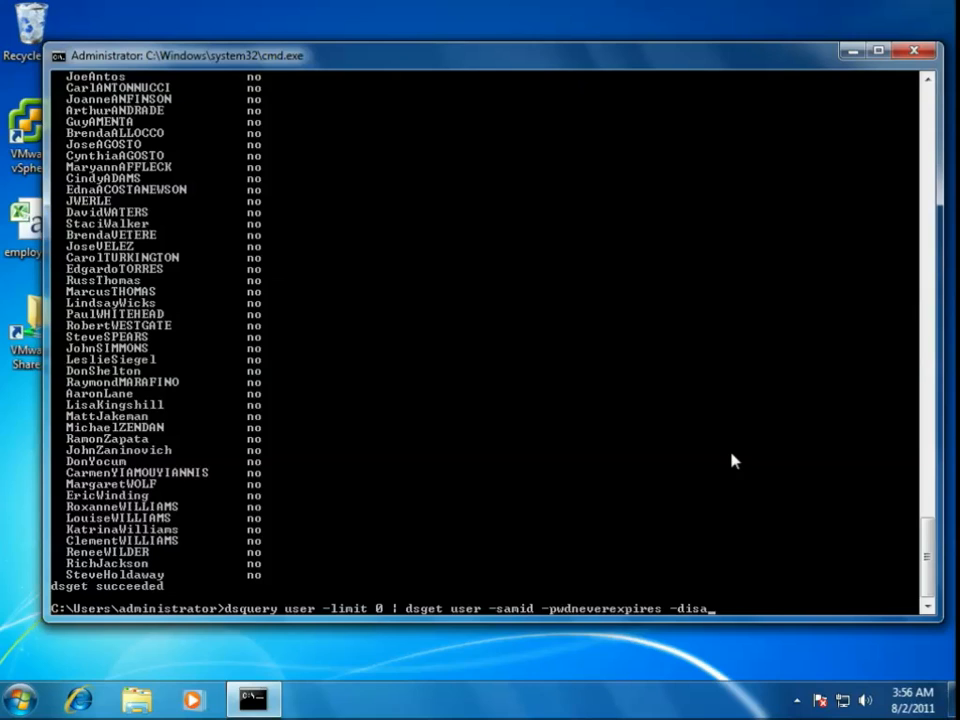
pyautogui.write('bled')
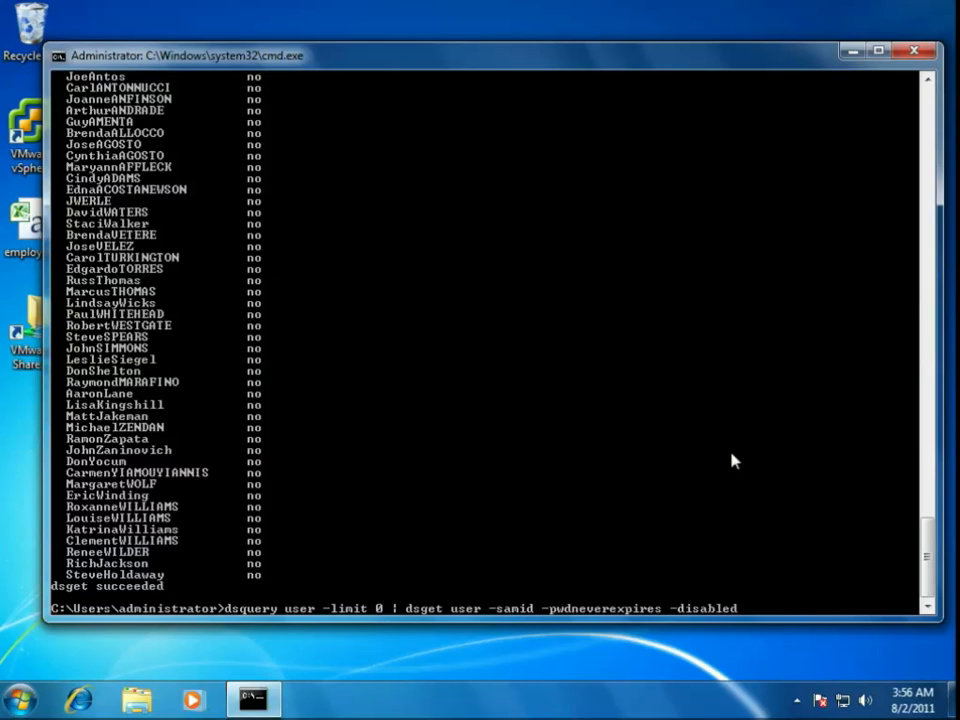
pyautogui.scroll(-3)
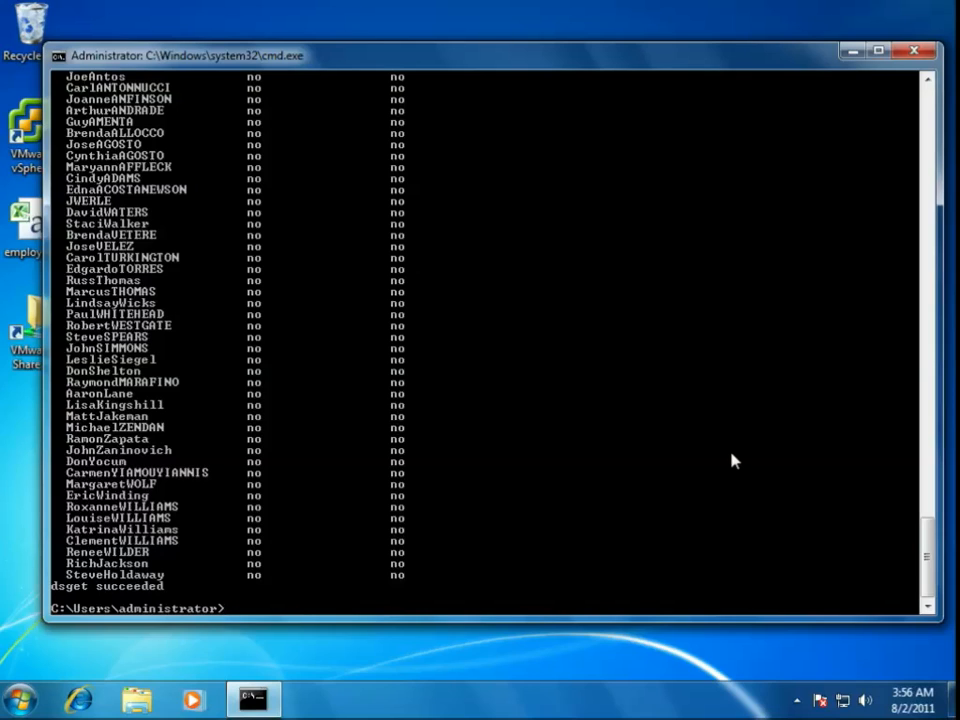
# Step: Replace the '> textfile' redirection with | find "yes" to keep only flagged accounts
pyautogui.write('dsquery user -limit 0 | dsget user -samid -pwdneverexpires -disabled > te')
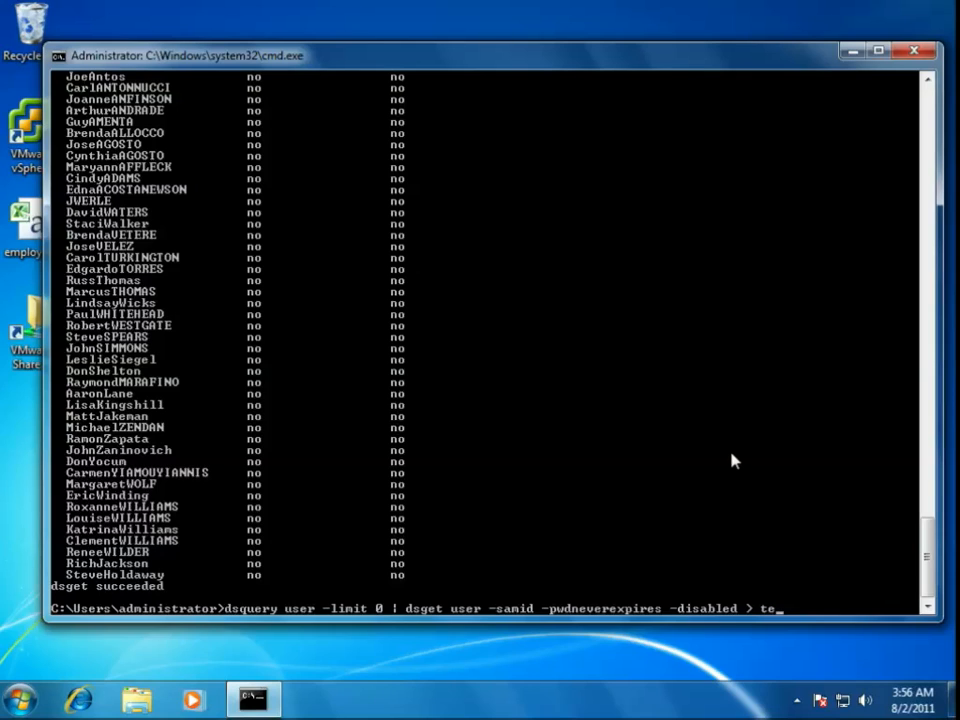
pyautogui.write('xtfile')
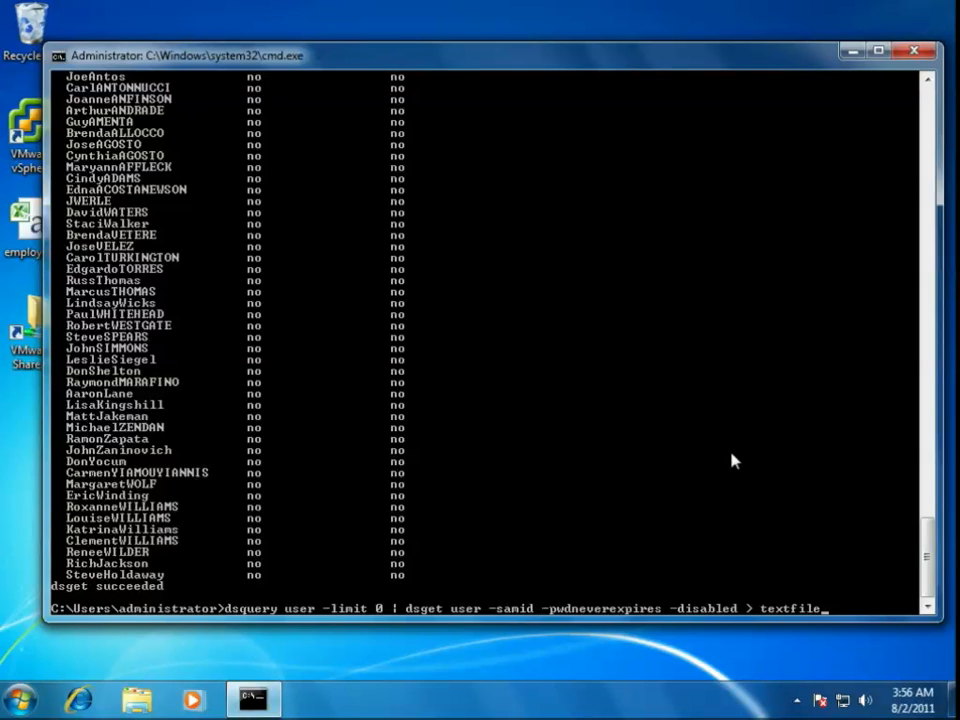
pyautogui.press('BackSpace')
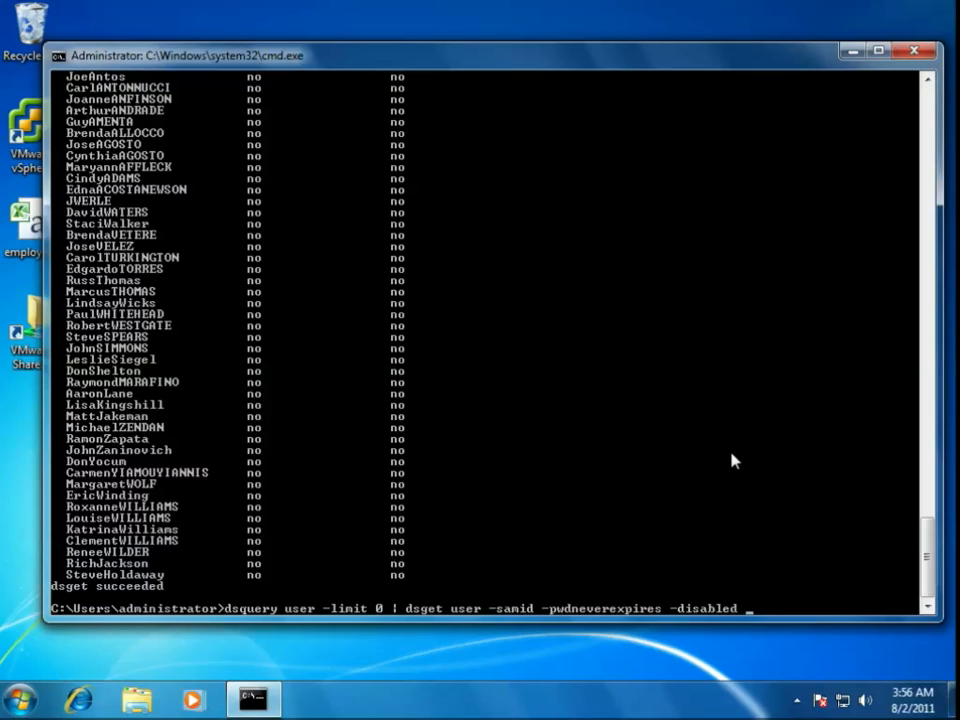
pyautogui.write('| find')
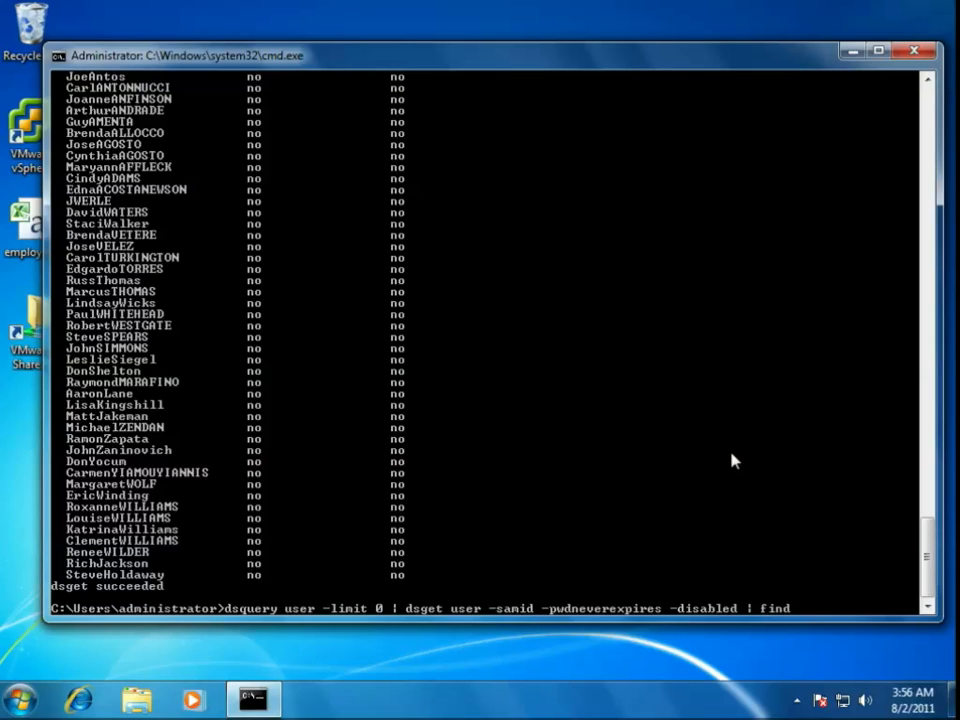
pyautogui.write('"')
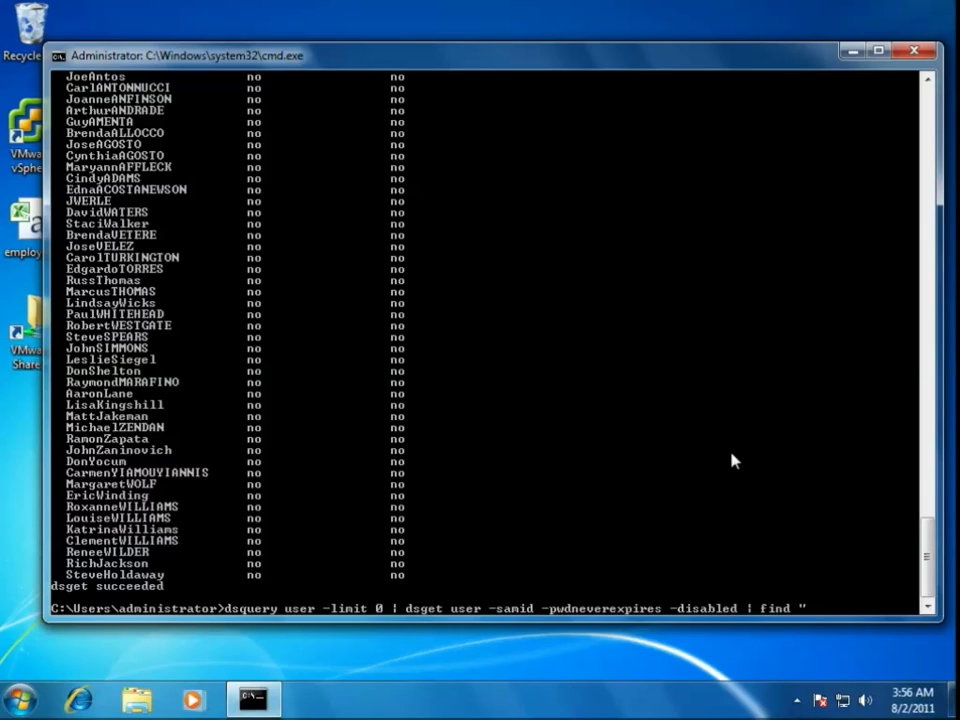
pyautogui.write('yes')
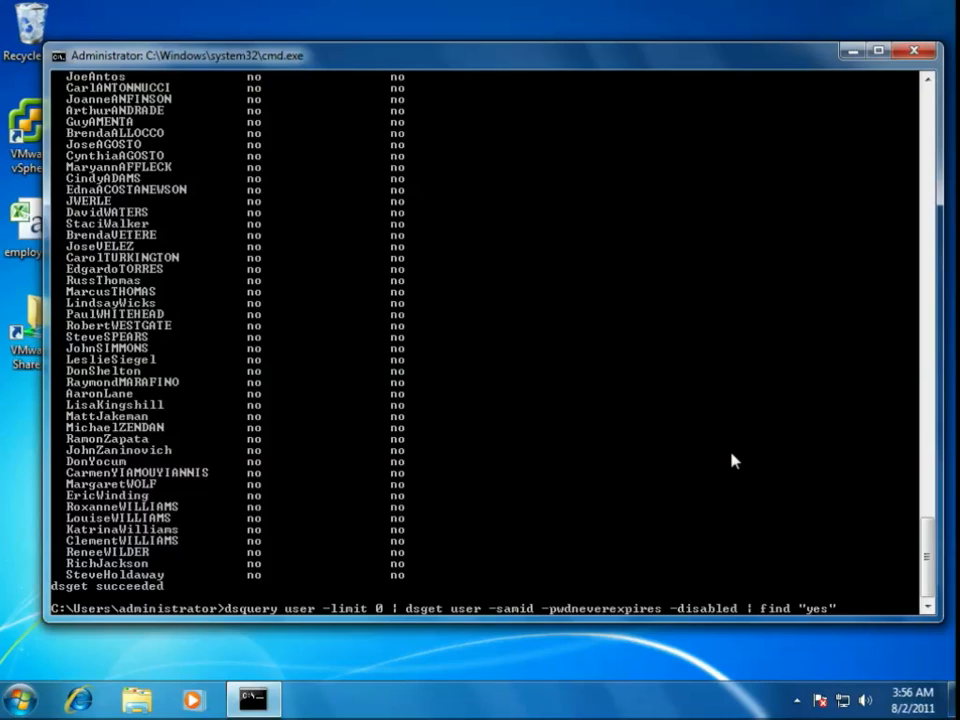
pyautogui.moveTo(818, 610)
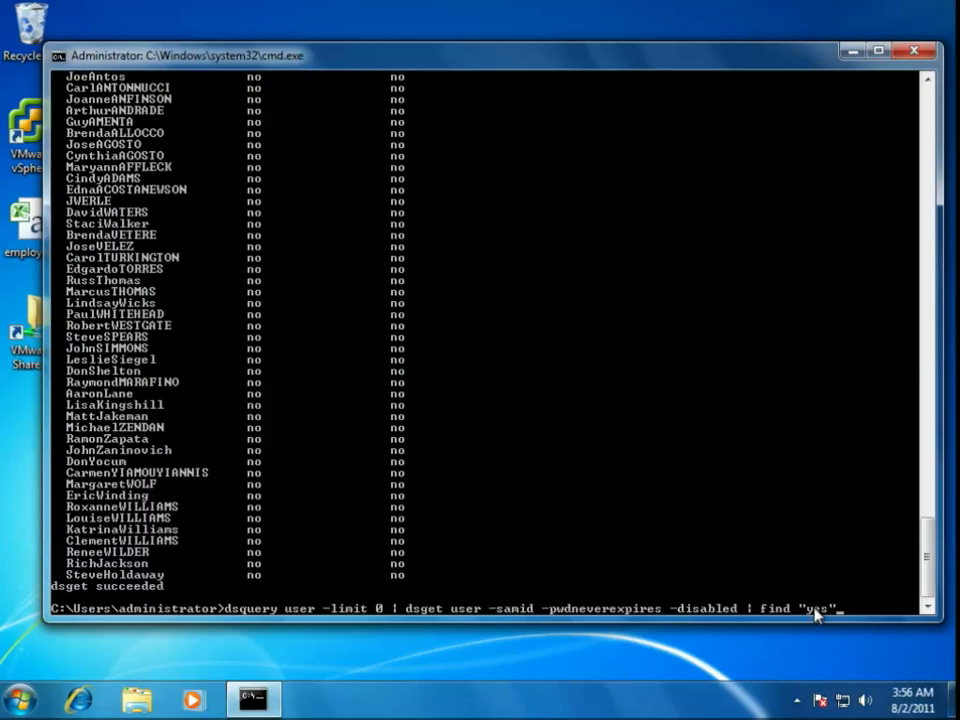
pyautogui.moveTo(268, 424)
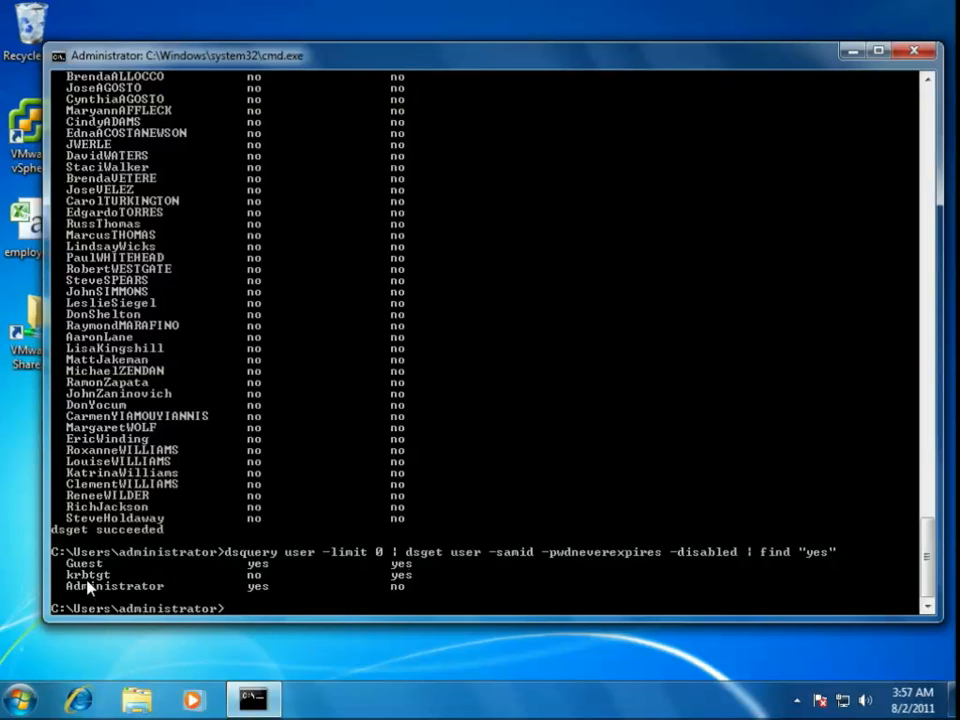
pyautogui.moveTo(258, 586)
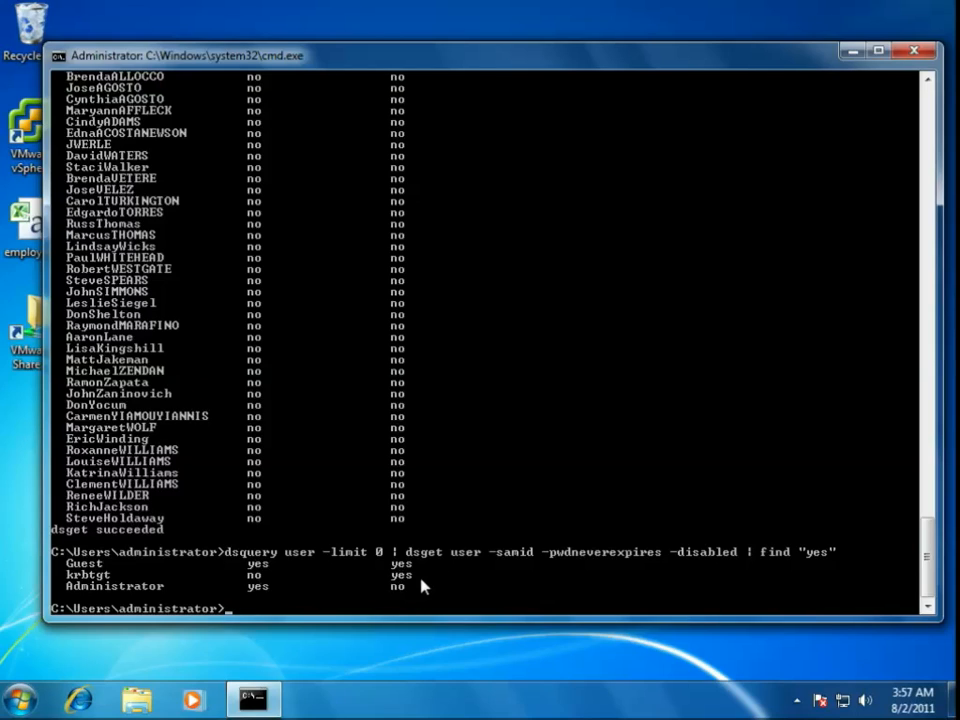
pyautogui.moveTo(270, 608)
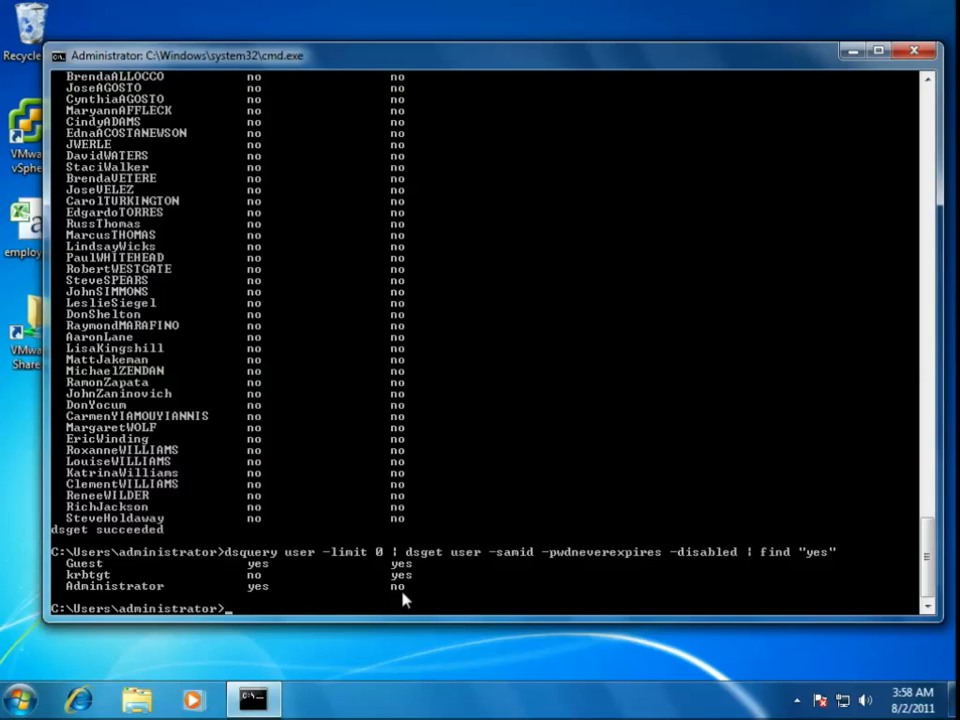
# Step: Run dsquery group to list every group in the enclaveforensics domain
pyautogui.write('dsquery group')
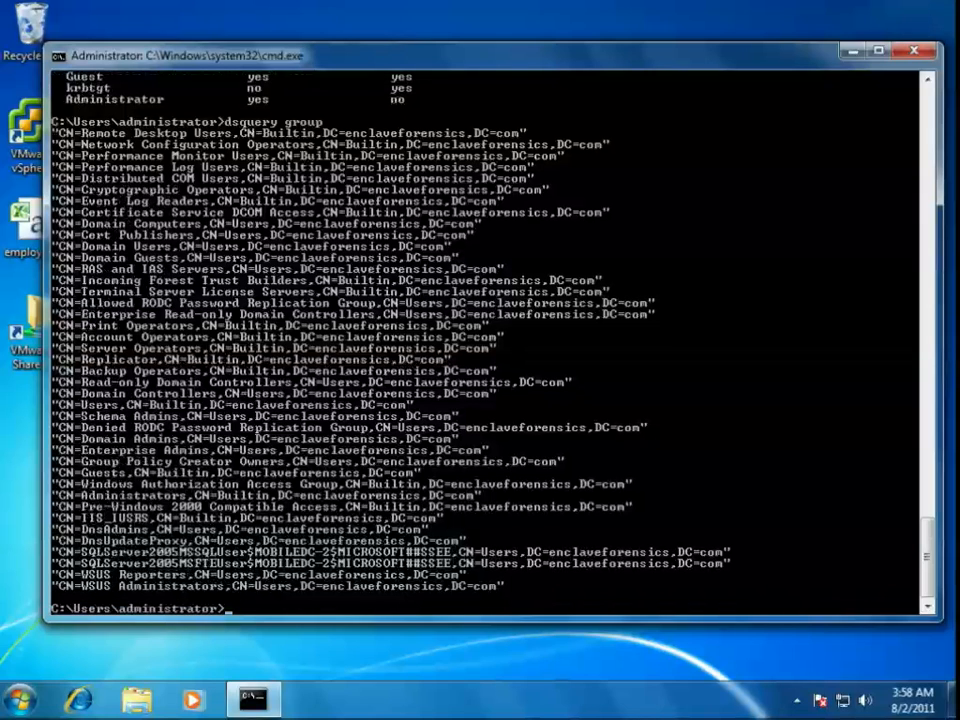
pyautogui.moveTo(330, 482)
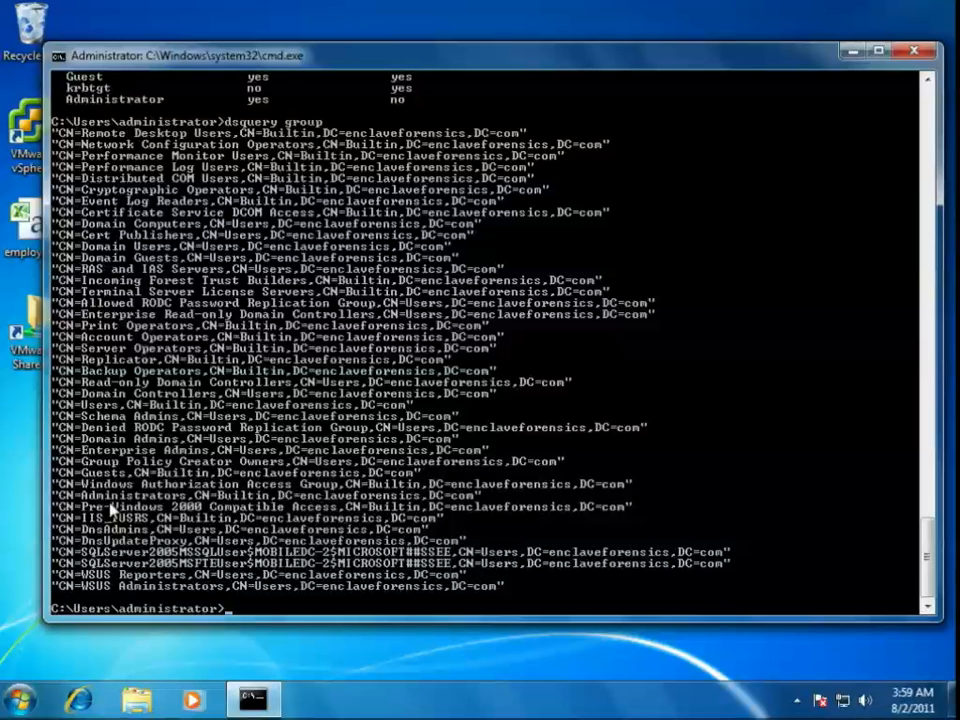
pyautogui.write('dsquery g')
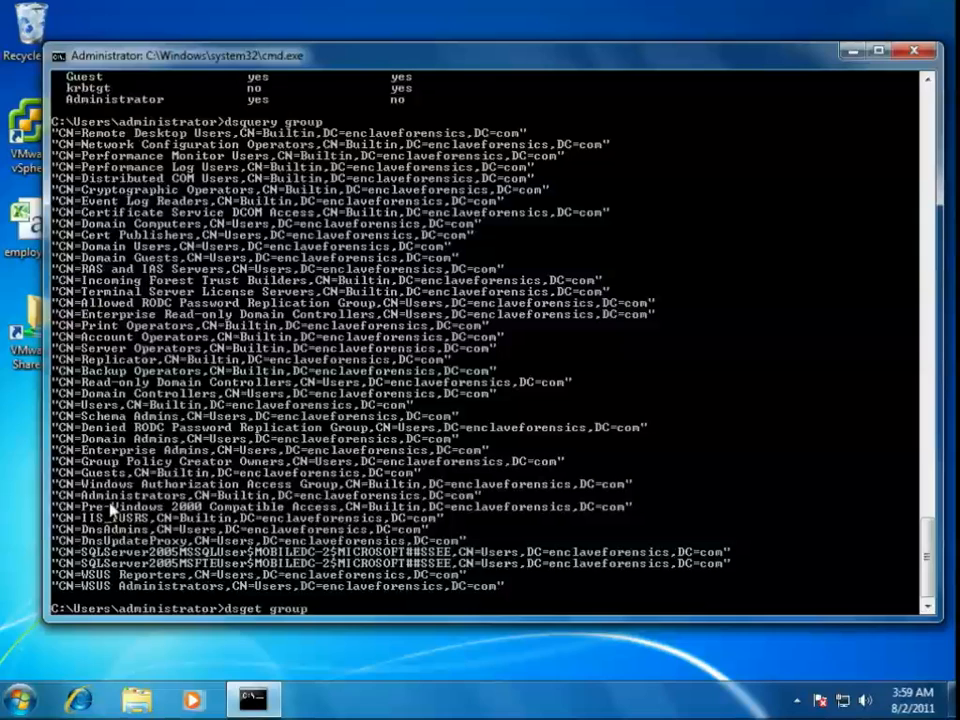
# Step: Describe the Administrators group via dsget group "cn=administrators, cn=builtin, dc=enclaveforensics, dc=com"
pyautogui.write('"')
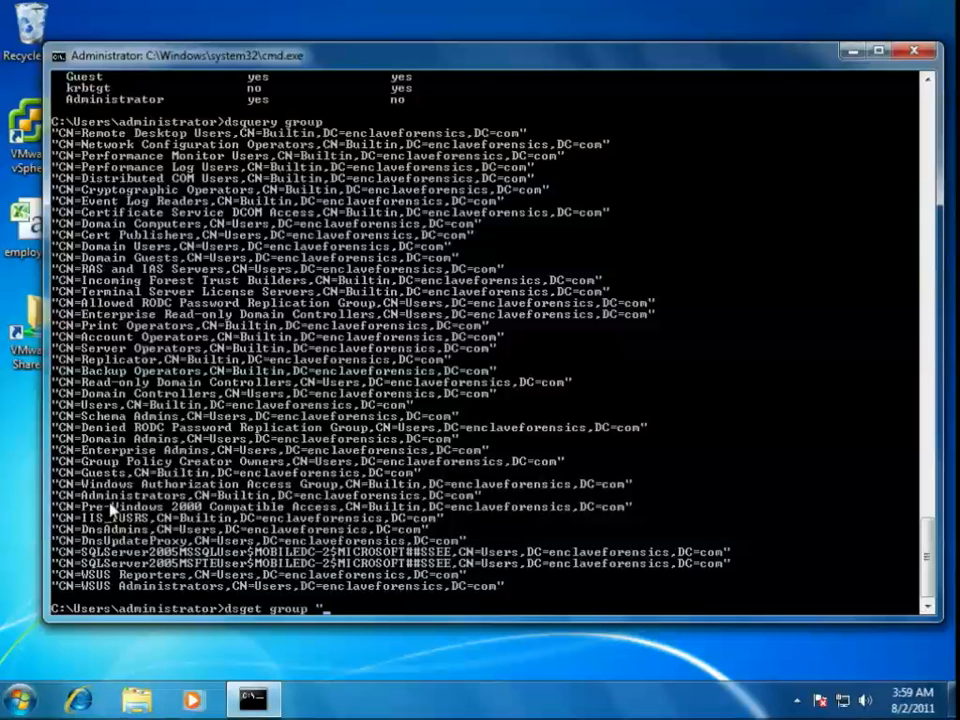
pyautogui.write('cn=administrators')
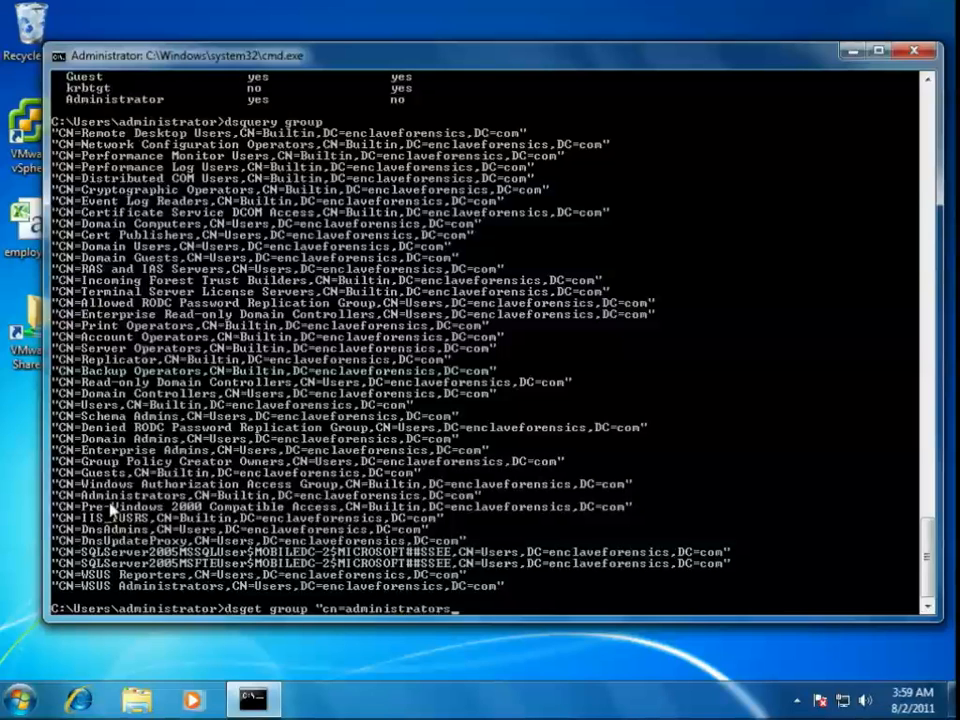
pyautogui.write(', cn=builtin, dc')
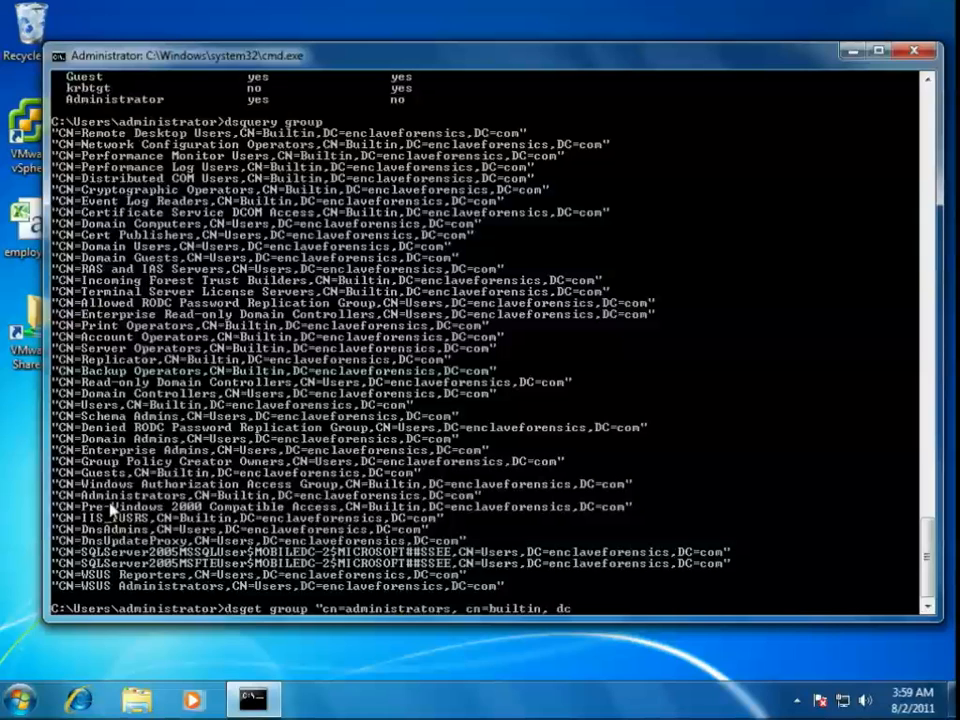
pyautogui.write('enclaveforens')
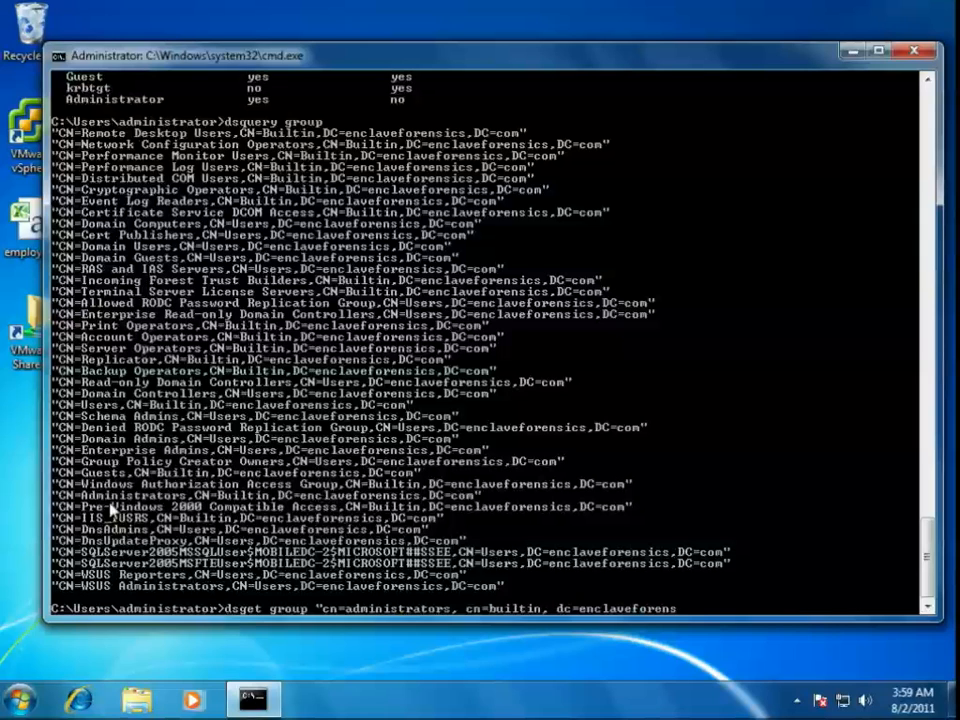
pyautogui.write('ics, dc=')
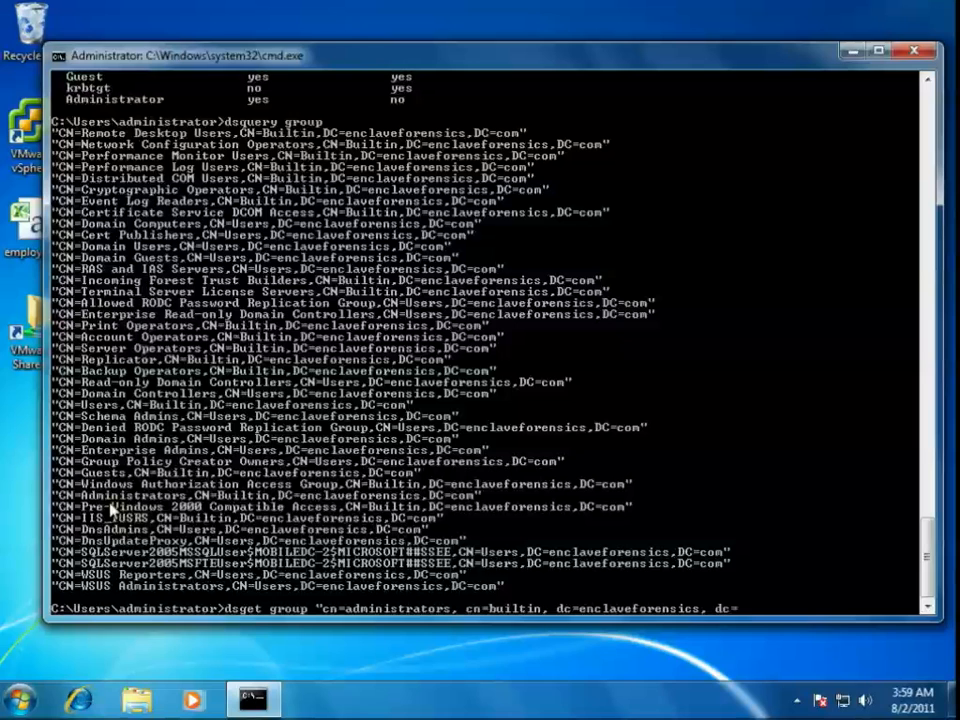
pyautogui.write('com"')
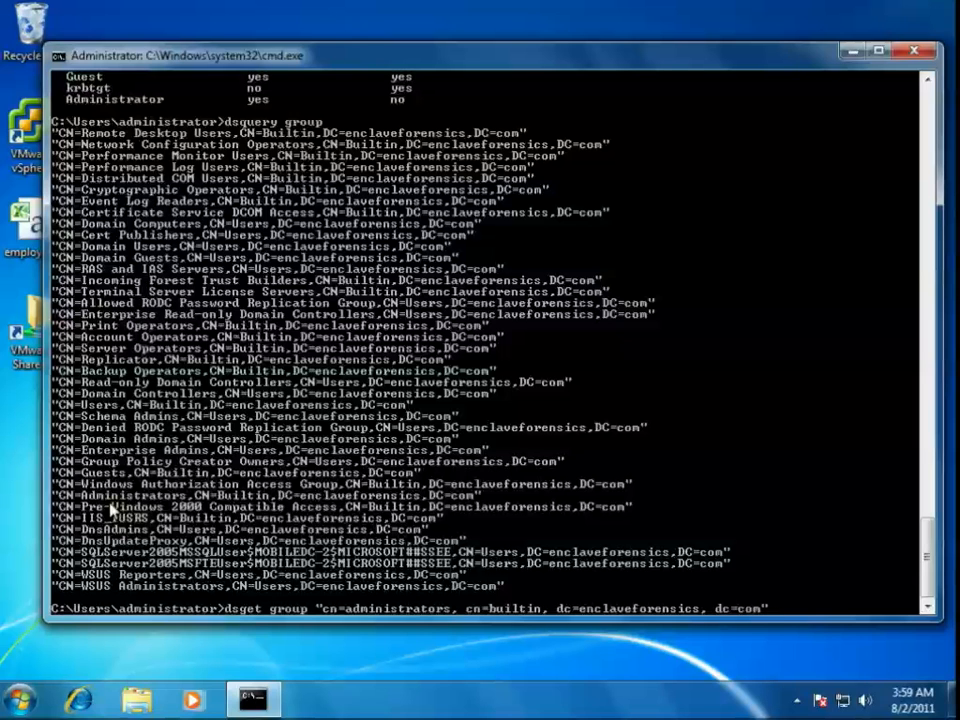
pyautogui.press('enter')
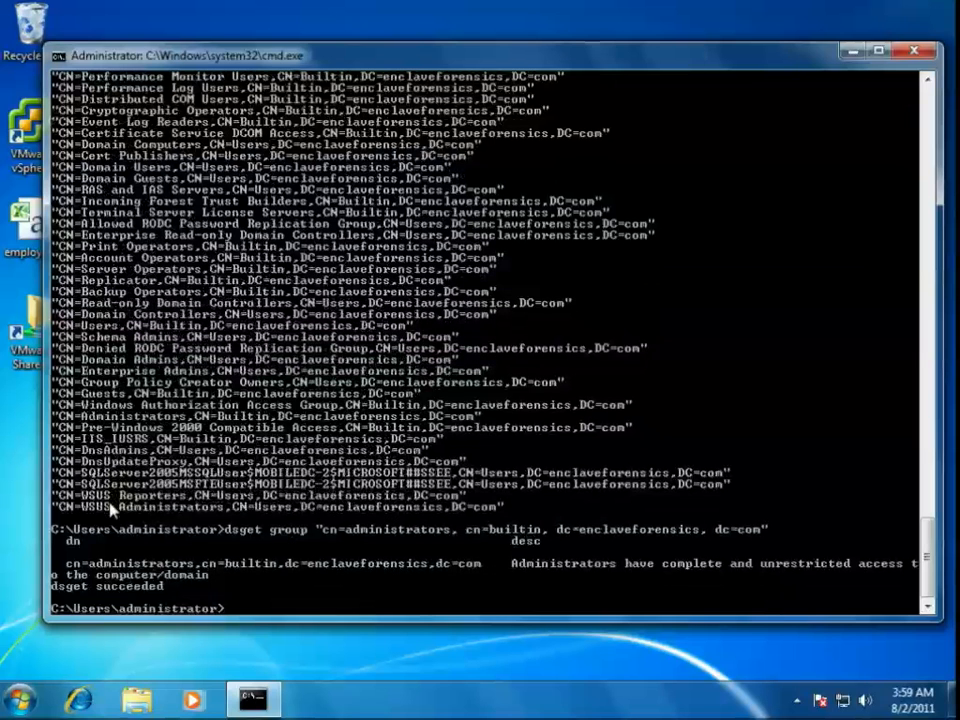
# Step: Rerun the dsget group query with -members -expand to list the Administrators group's members
pyautogui.write('dsget group "cn=administrators, cn=builtin, dc=enclaveforensics, dc=com"')
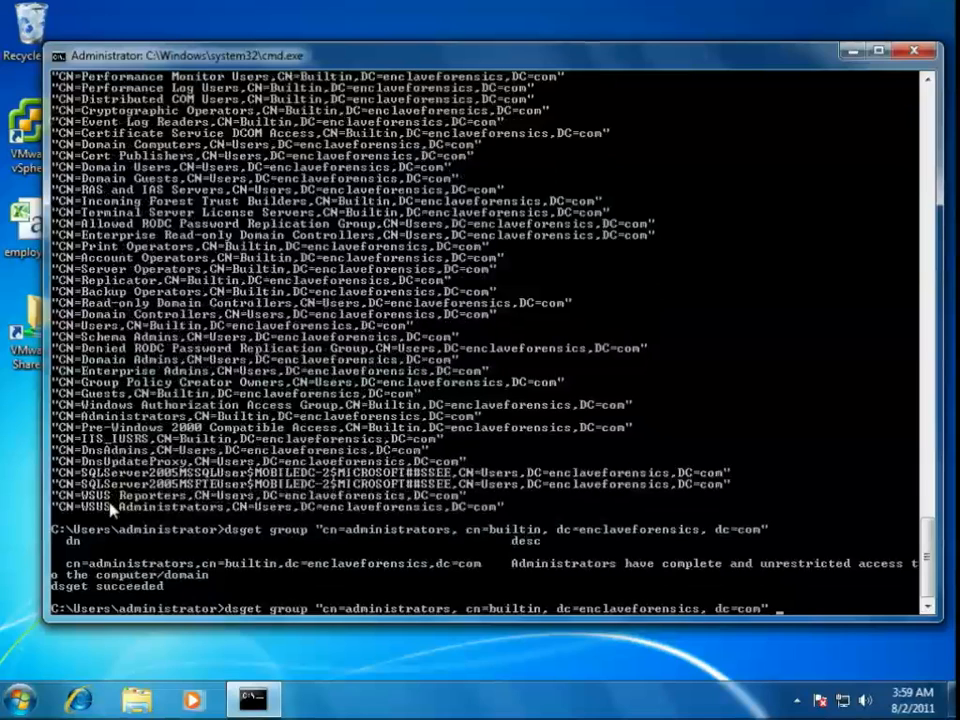
pyautogui.write('-members')
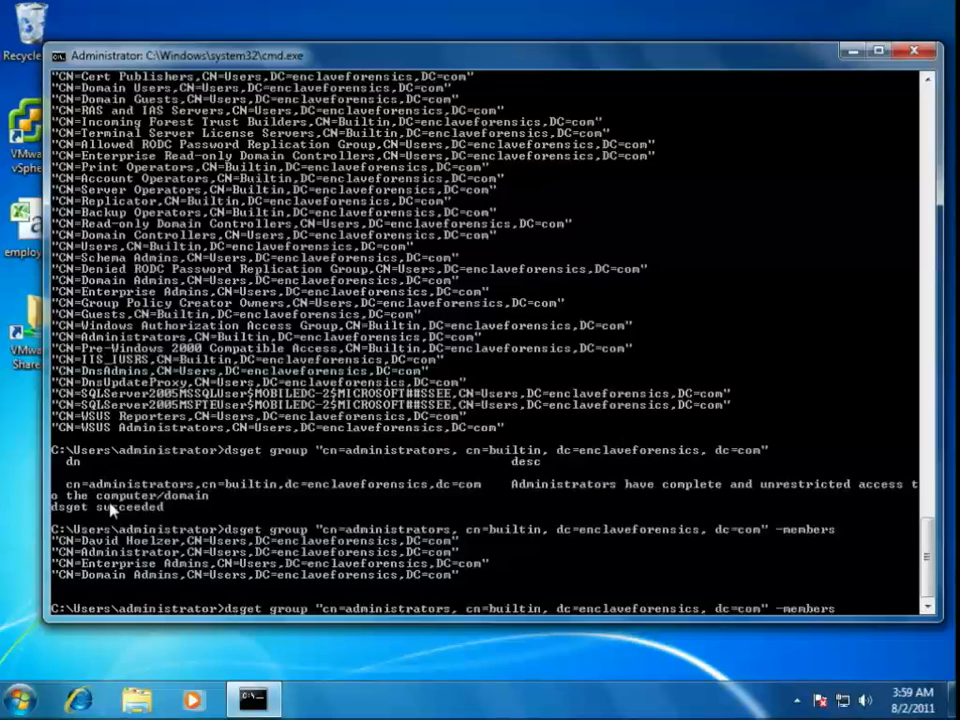
pyautogui.write('-expa')
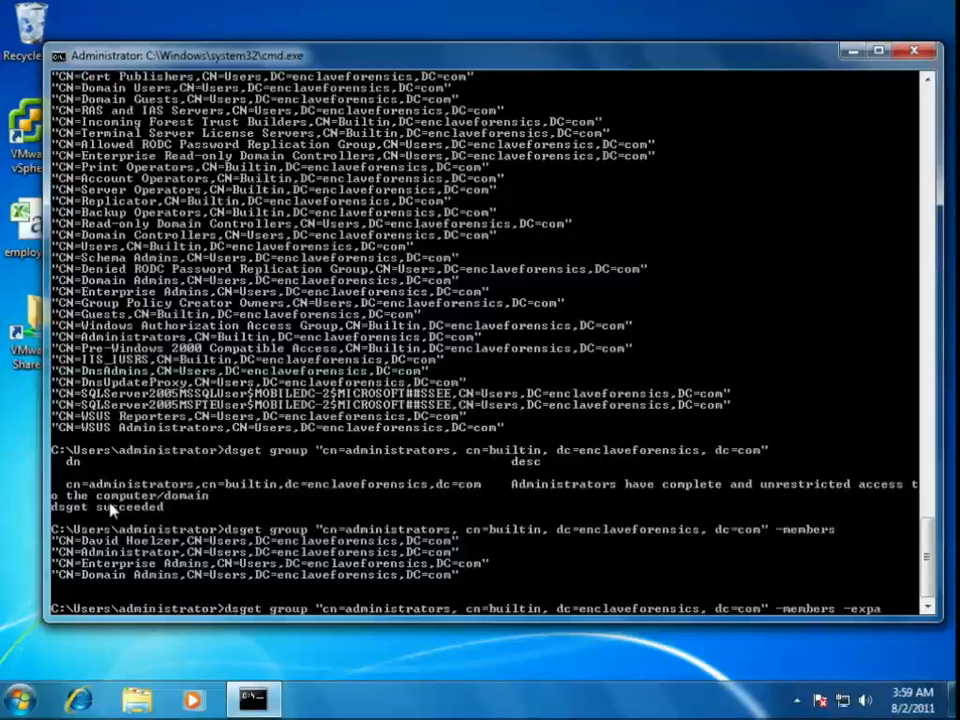